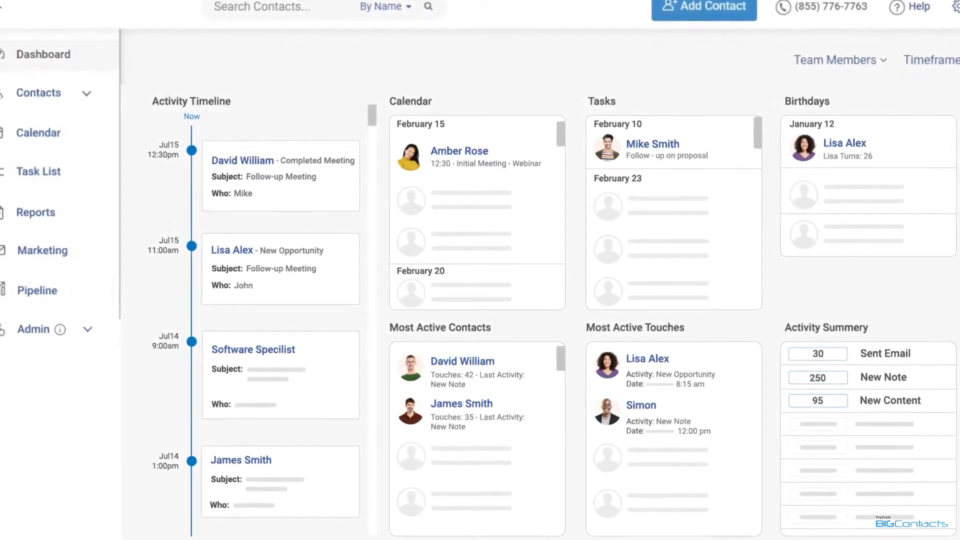
- Browse the sidebar sections, visiting the marketing automation builder and the sales pipeline board
{"action": "left_click", "coordinate": [39, 92]}
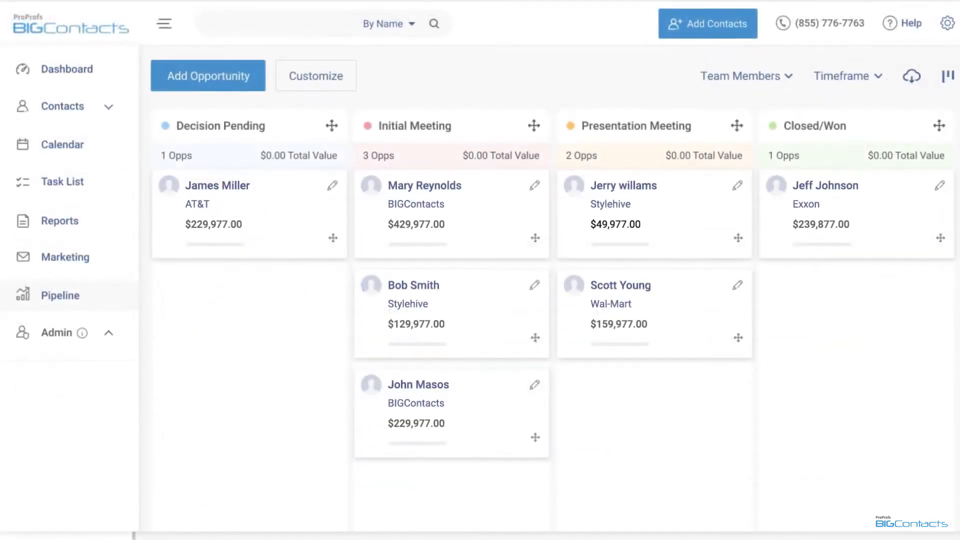
{"action": "left_click", "coordinate": [70, 328]}
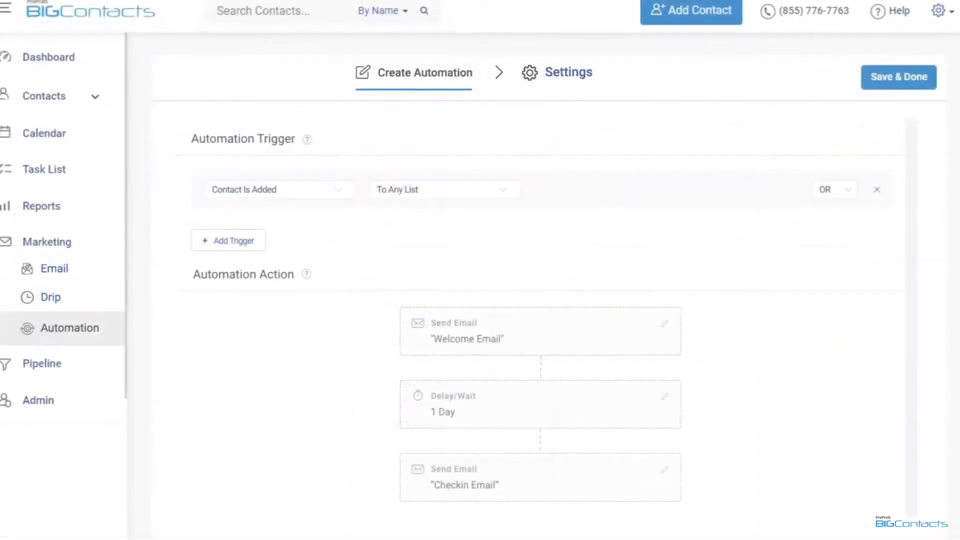
{"action": "left_click", "coordinate": [42, 363]}
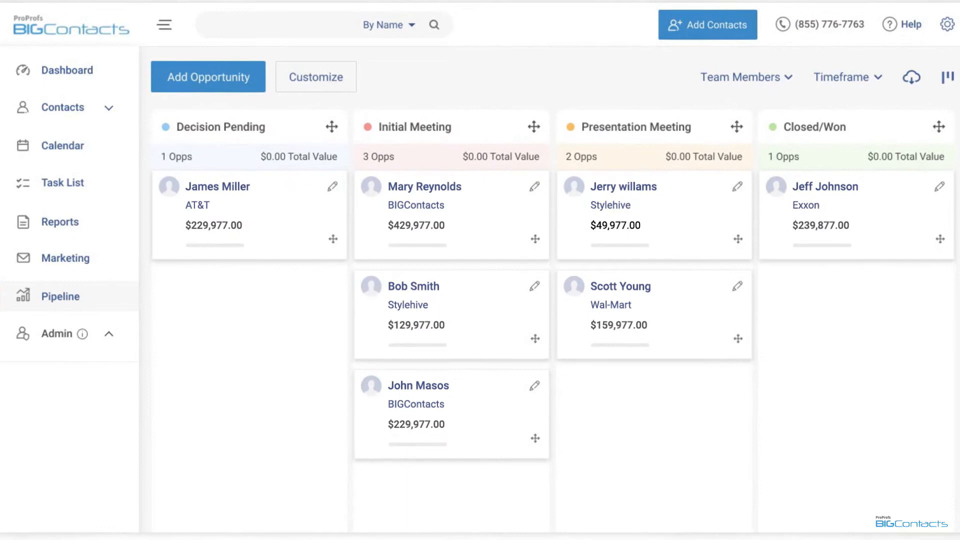
{"action": "scroll", "scroll_direction": "up", "scroll_amount": 3}
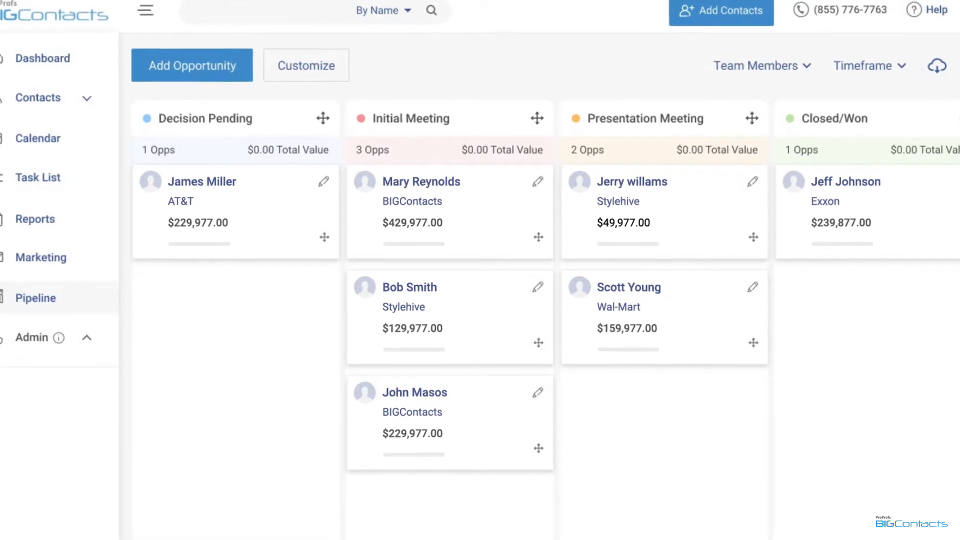
{"action": "left_click", "coordinate": [42, 58]}
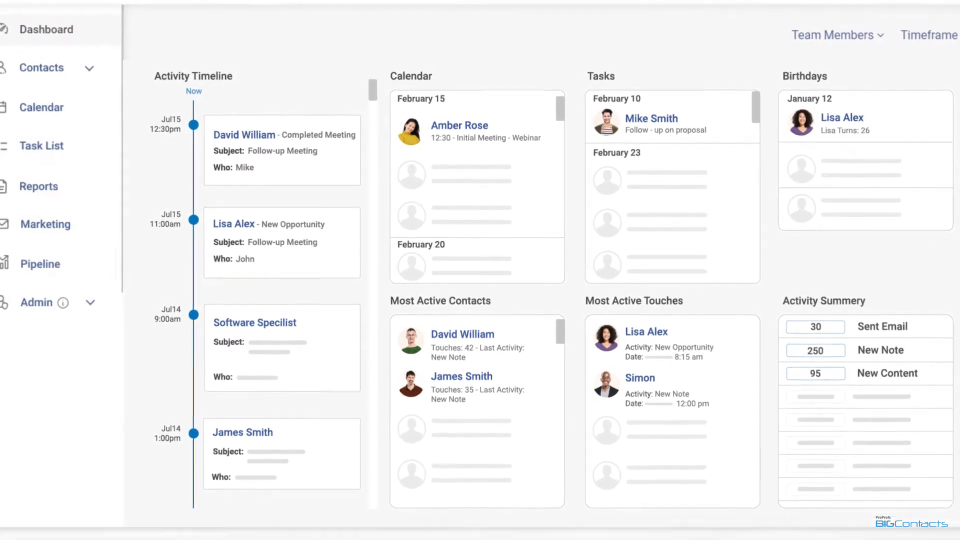
{"action": "left_click", "coordinate": [51, 331]}
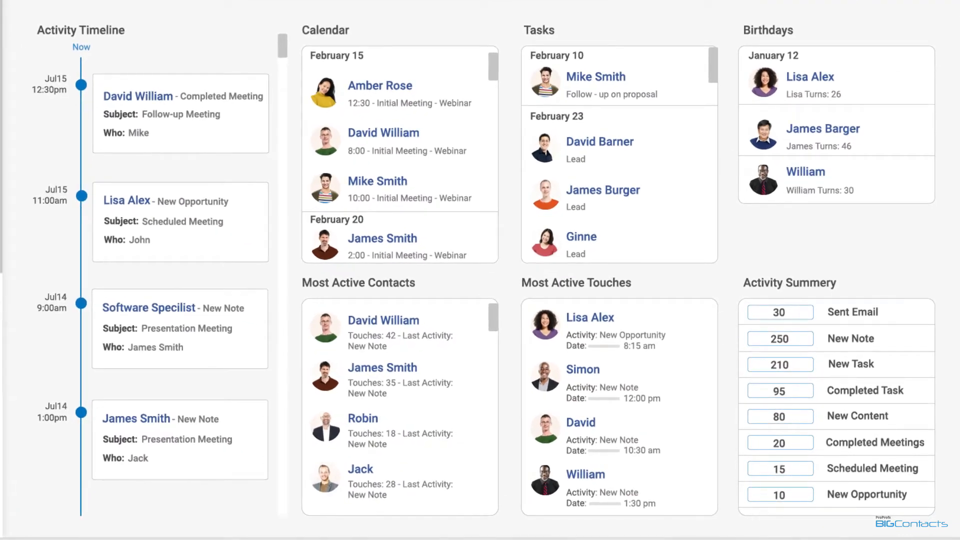
{"action": "mouse_move", "coordinate": [219, 146]}
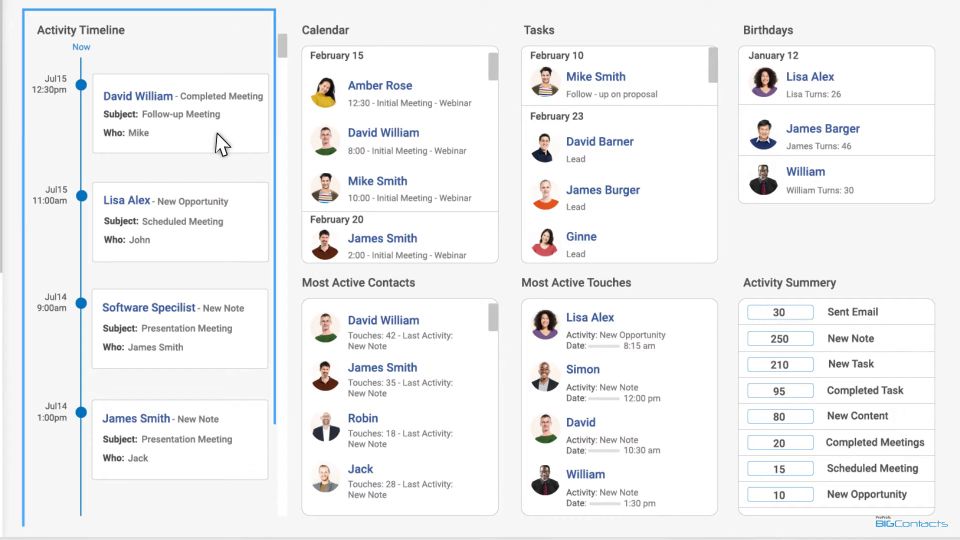
{"action": "mouse_move", "coordinate": [399, 133]}
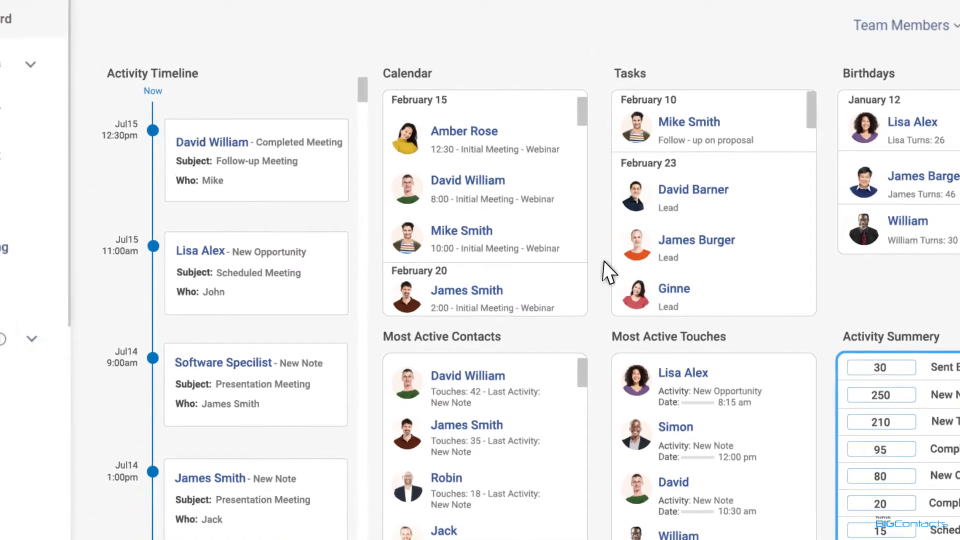
- Show the Contacts list with each contact's email, phone, type and last activity
{"action": "left_click", "coordinate": [89, 136]}
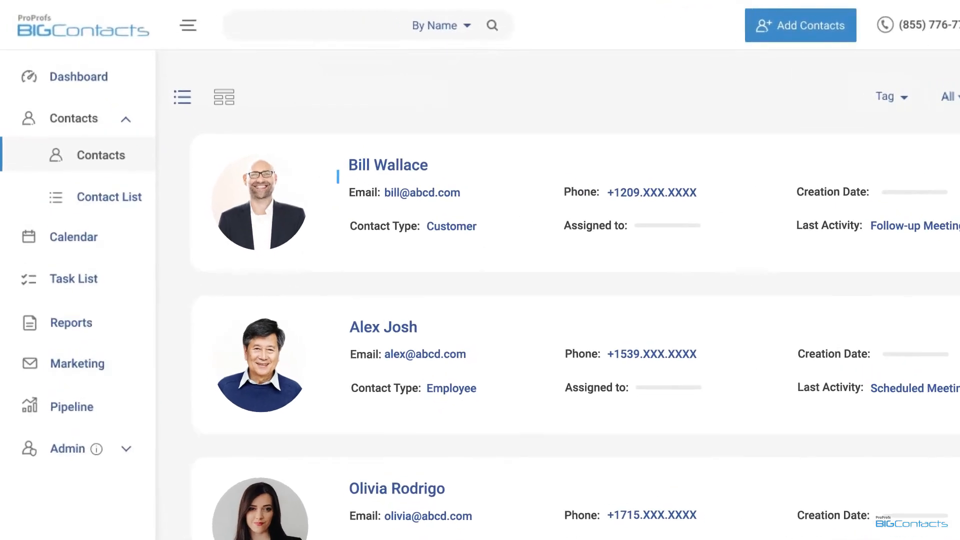
{"action": "left_click", "coordinate": [387, 165]}
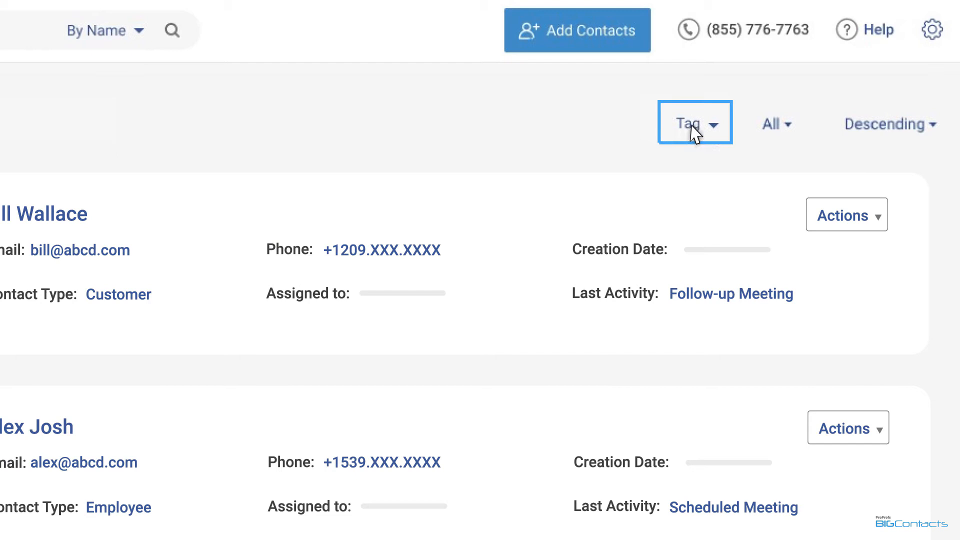
{"action": "left_click", "coordinate": [695, 122]}
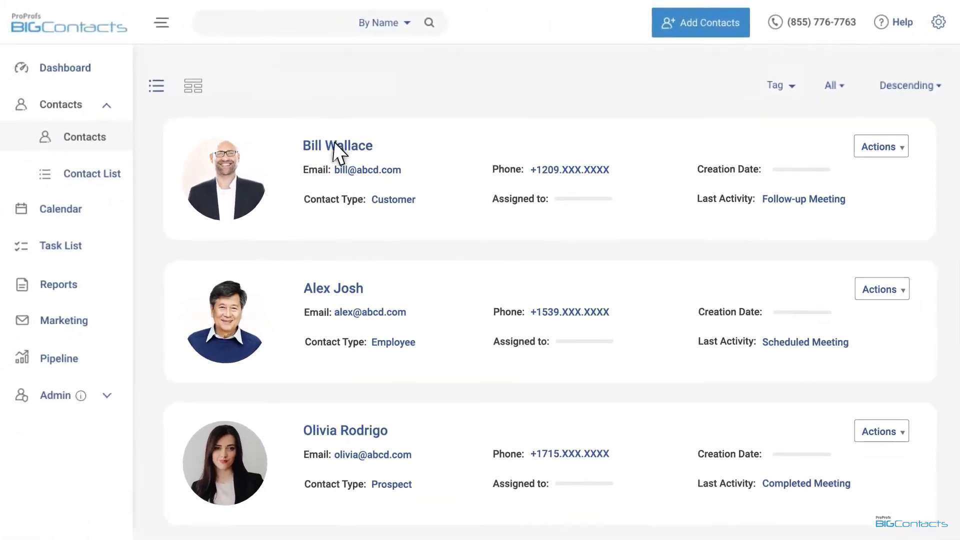
{"action": "left_click", "coordinate": [337, 145]}
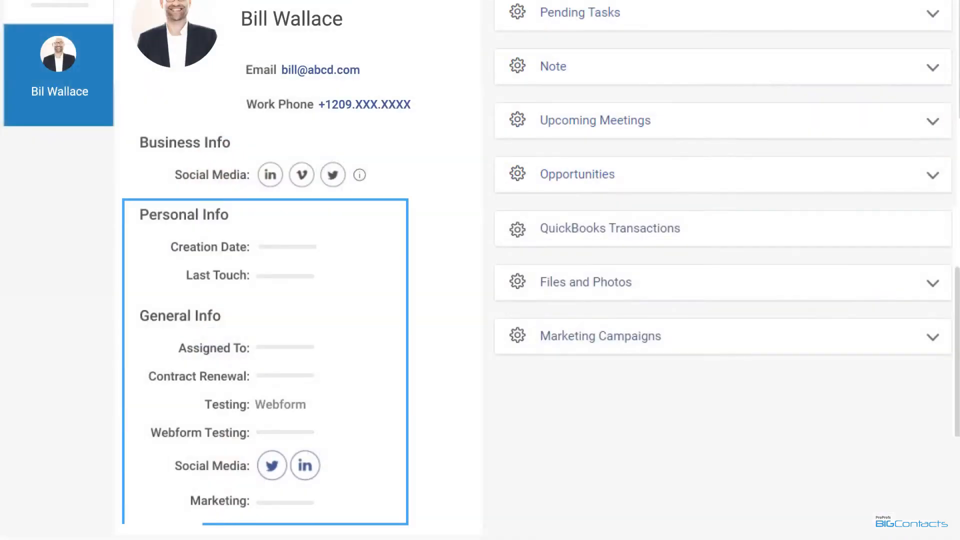
{"action": "scroll", "scroll_direction": "up", "scroll_amount": 3}
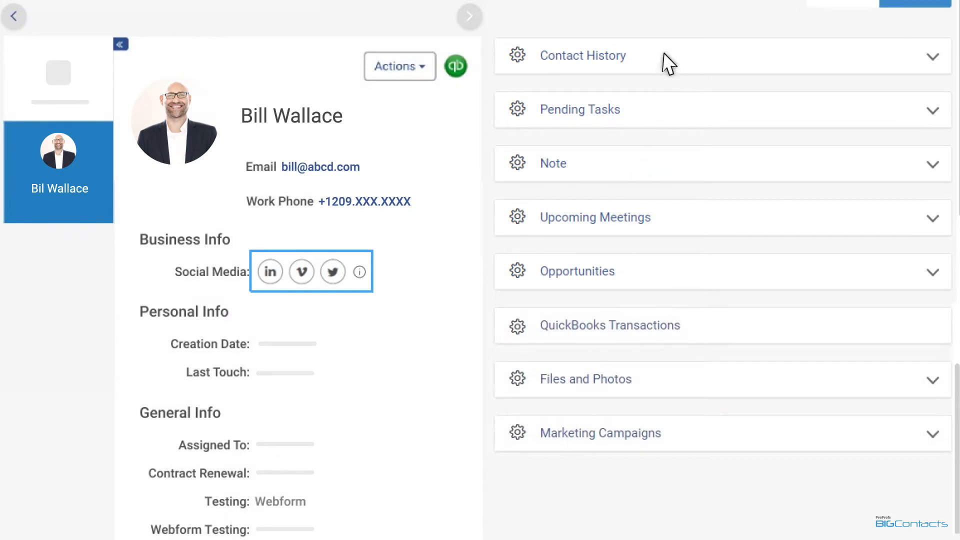
{"action": "left_click", "coordinate": [582, 55]}
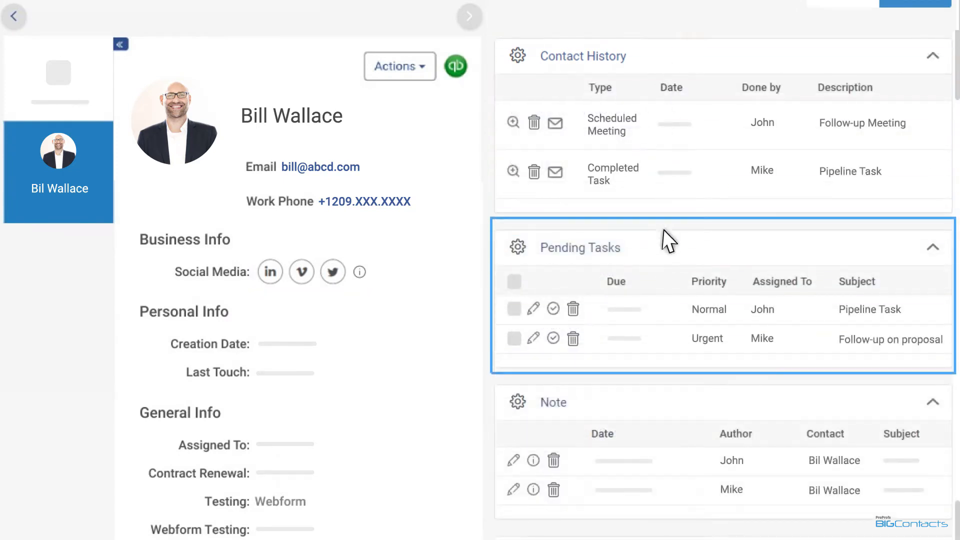
{"action": "scroll", "scroll_direction": "down", "scroll_amount": 3}
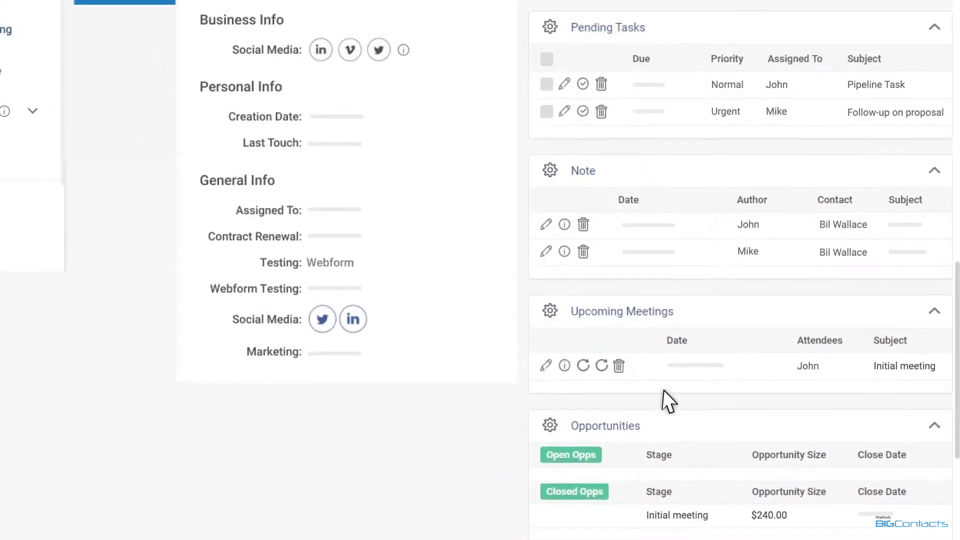
{"action": "scroll", "scroll_direction": "up", "scroll_amount": 3}
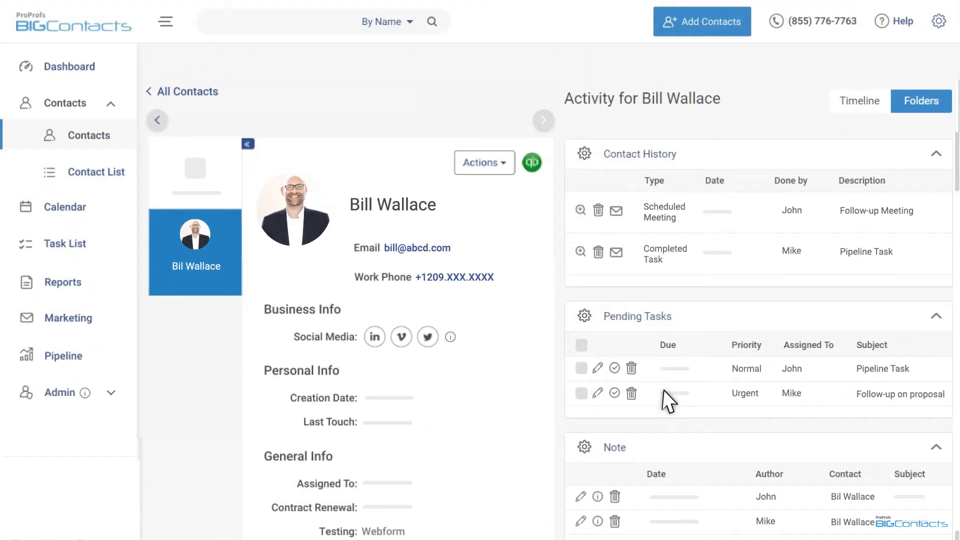
{"action": "left_click", "coordinate": [89, 135]}
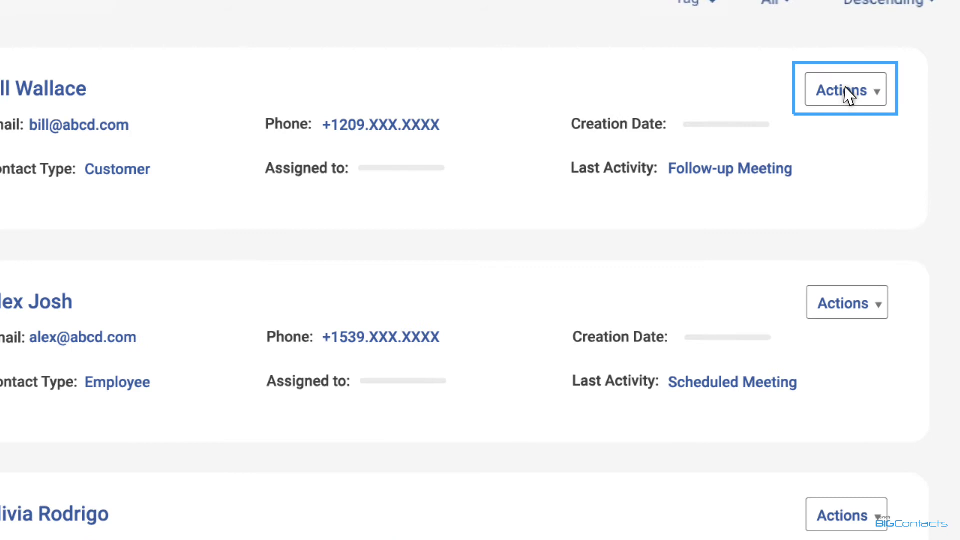
- View the first contact's record, scrolling through contact history, pending tasks, notes, meetings and opportunities
{"action": "left_click", "coordinate": [845, 89]}
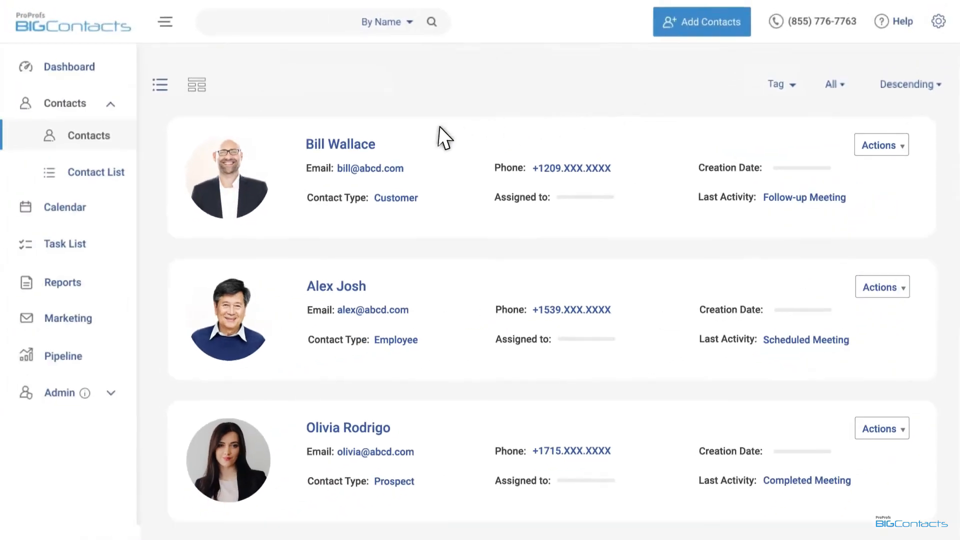
{"action": "left_click", "coordinate": [340, 144]}
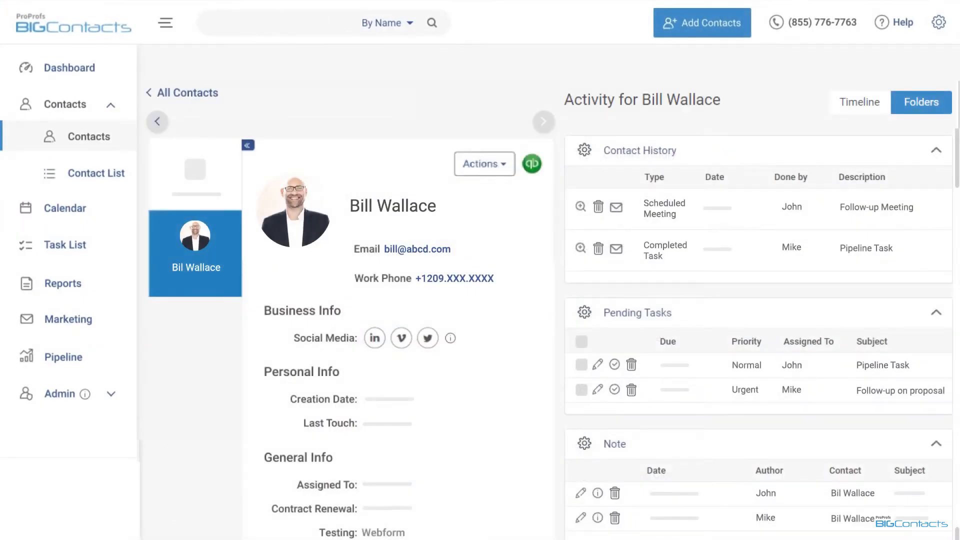
{"action": "scroll", "scroll_direction": "down", "scroll_amount": 3}
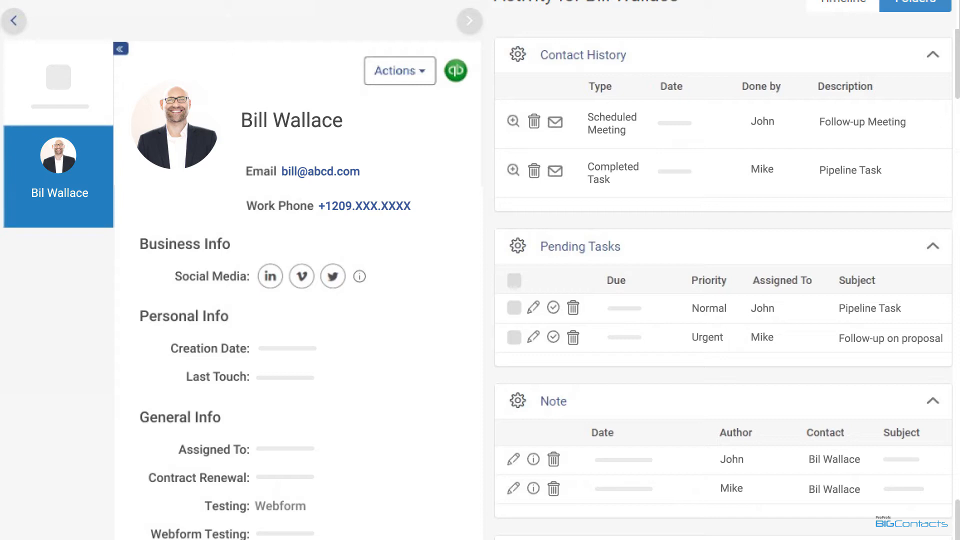
{"action": "scroll", "scroll_direction": "down", "scroll_amount": 3}
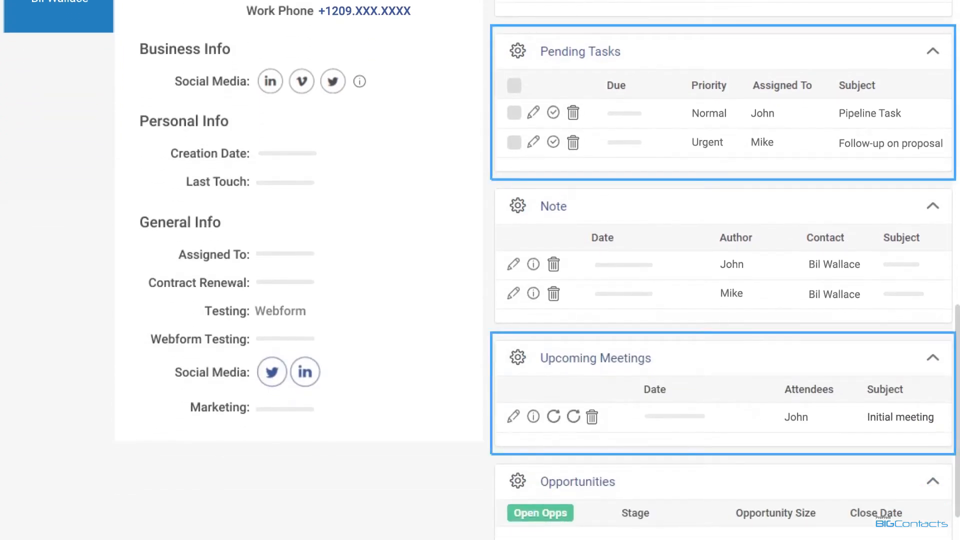
{"action": "scroll", "scroll_direction": "up", "scroll_amount": 3}
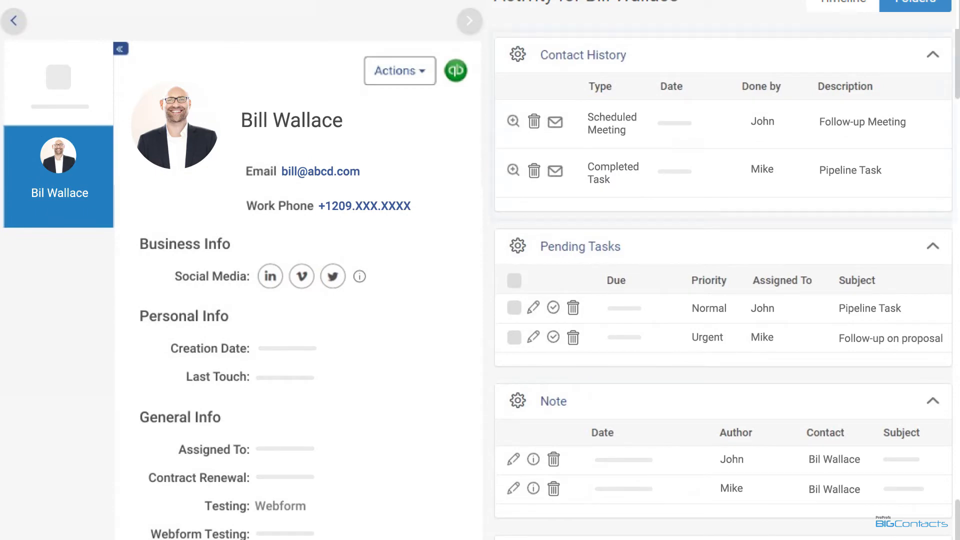
{"action": "scroll", "scroll_direction": "down", "scroll_amount": 3}
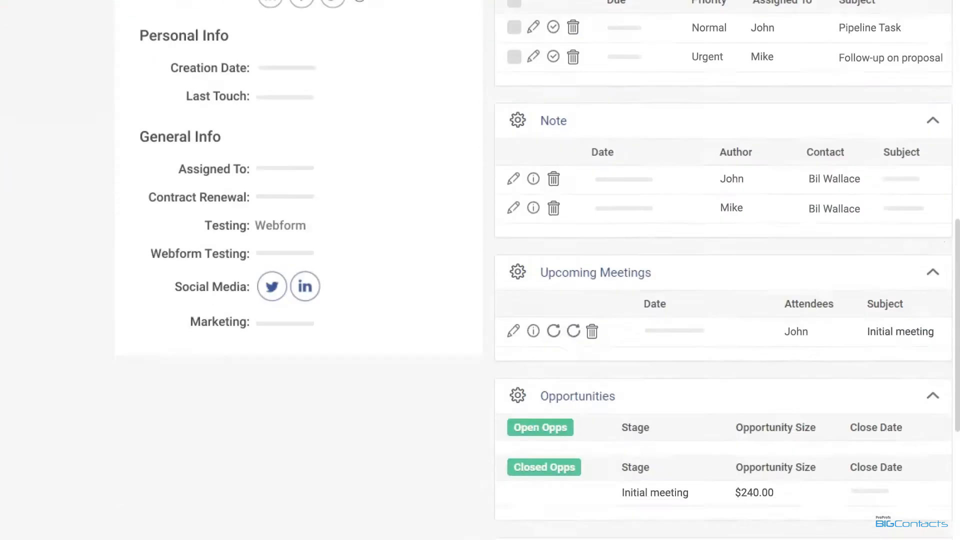
{"action": "scroll", "scroll_direction": "down", "scroll_amount": 3}
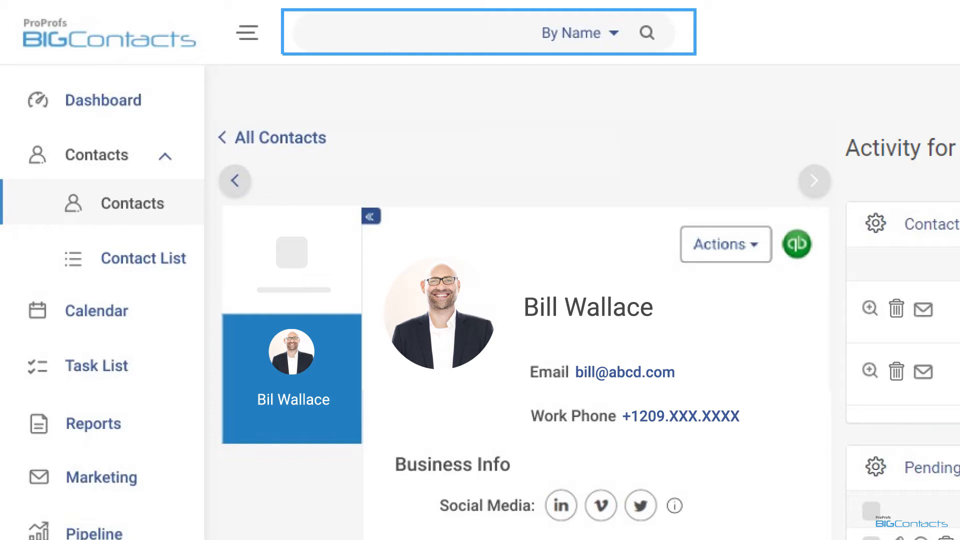
- Search contacts by name to narrow the list to a single matching contact
{"action": "left_click", "coordinate": [429, 32]}
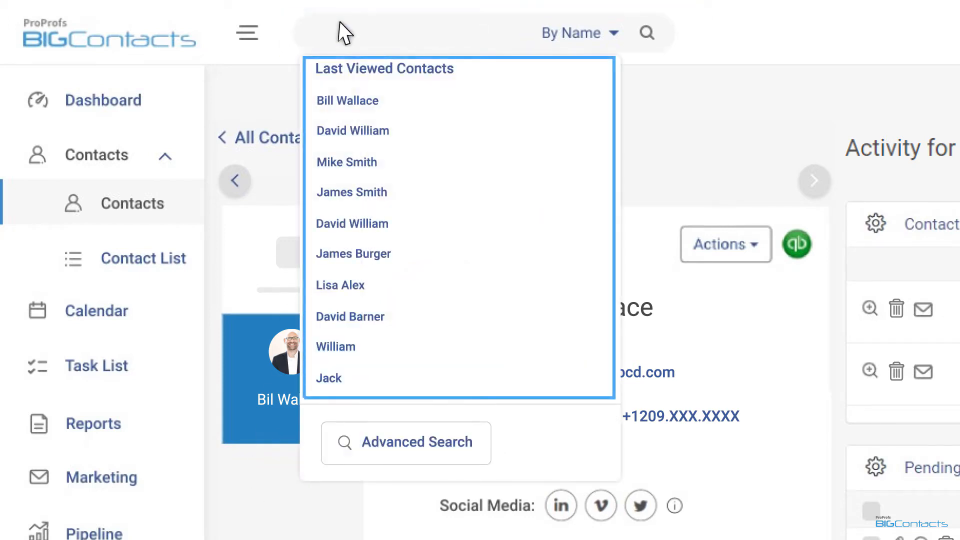
{"action": "left_click", "coordinate": [347, 100]}
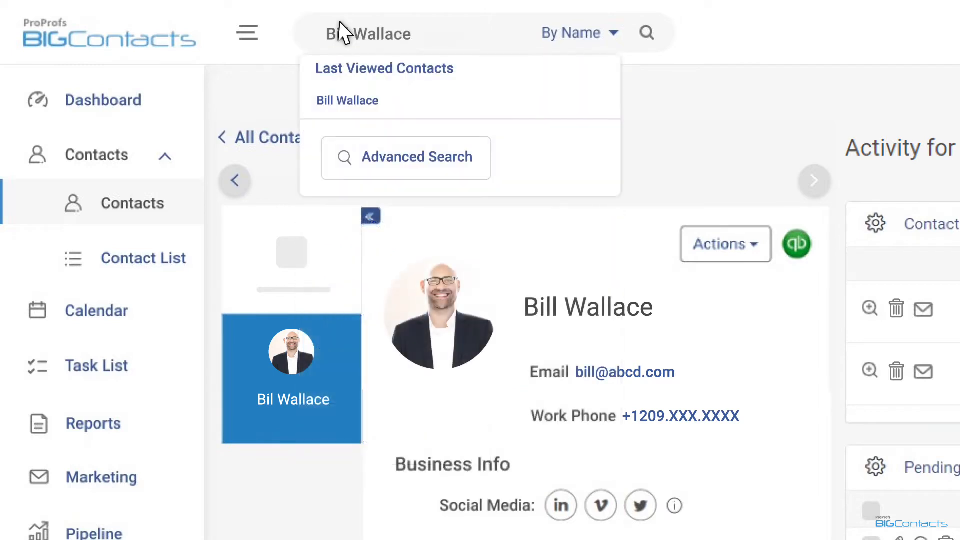
{"action": "mouse_move", "coordinate": [347, 98]}
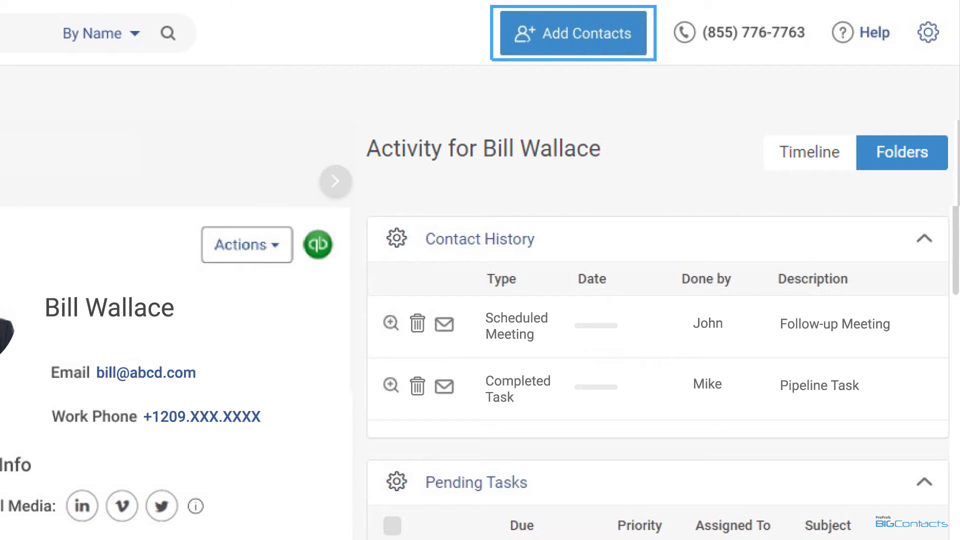
{"action": "mouse_move", "coordinate": [560, 40]}
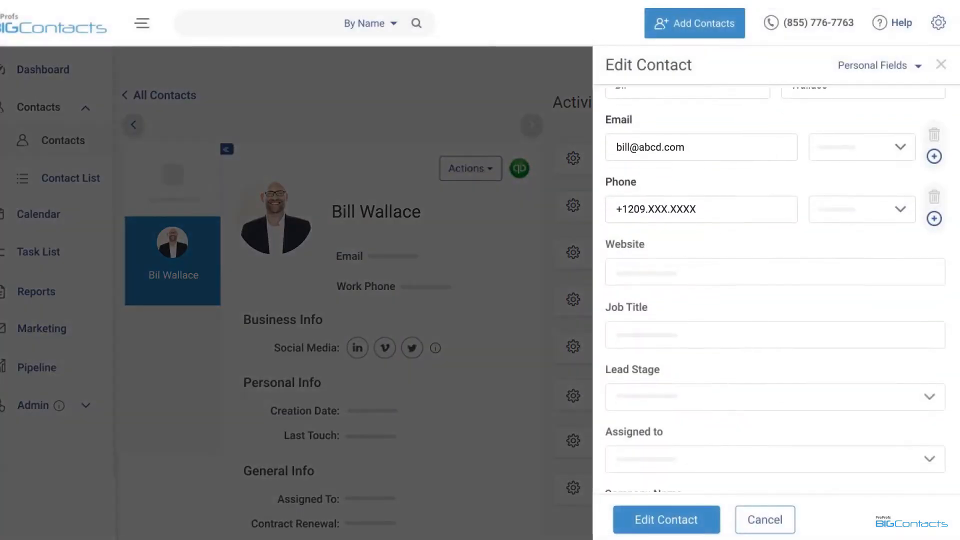
{"action": "scroll", "scroll_direction": "down", "scroll_amount": 3}
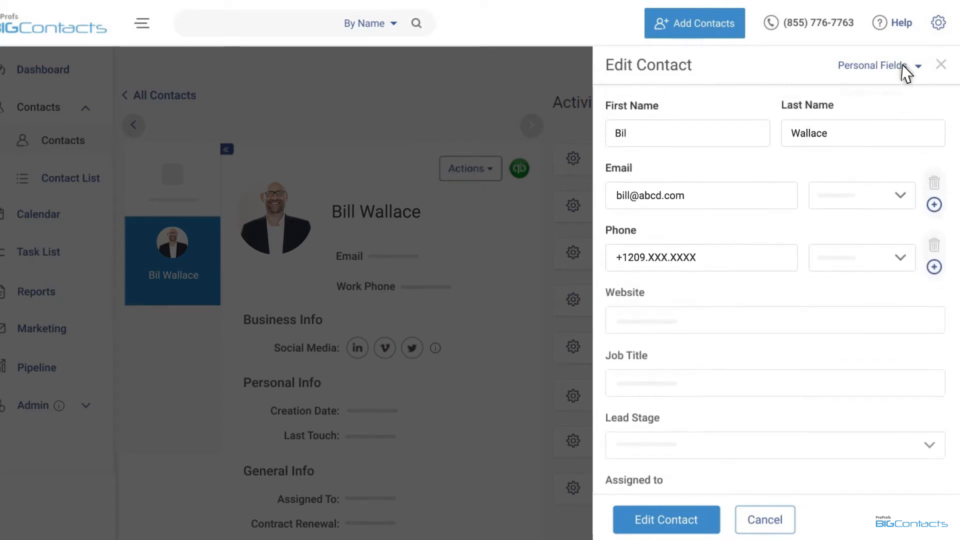
{"action": "left_click", "coordinate": [877, 66]}
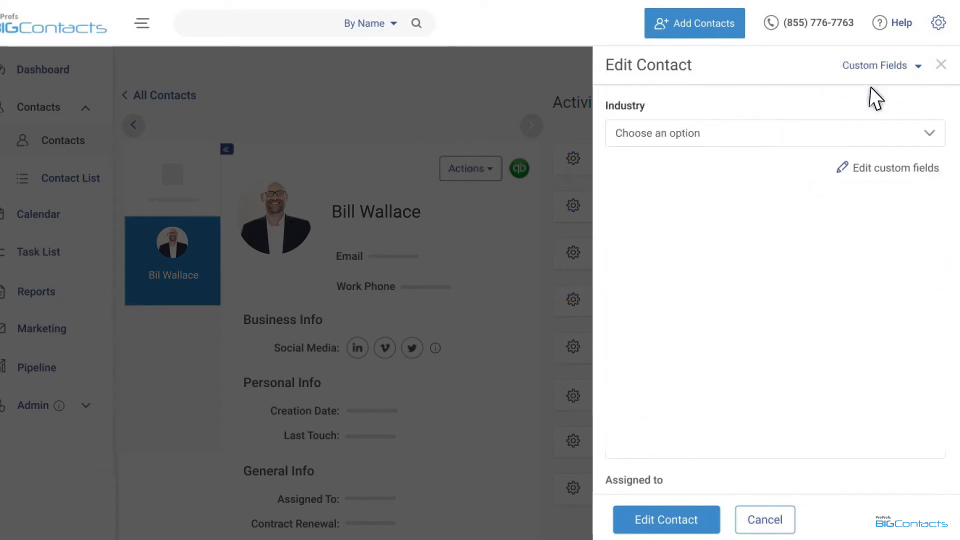
{"action": "left_click", "coordinate": [941, 64]}
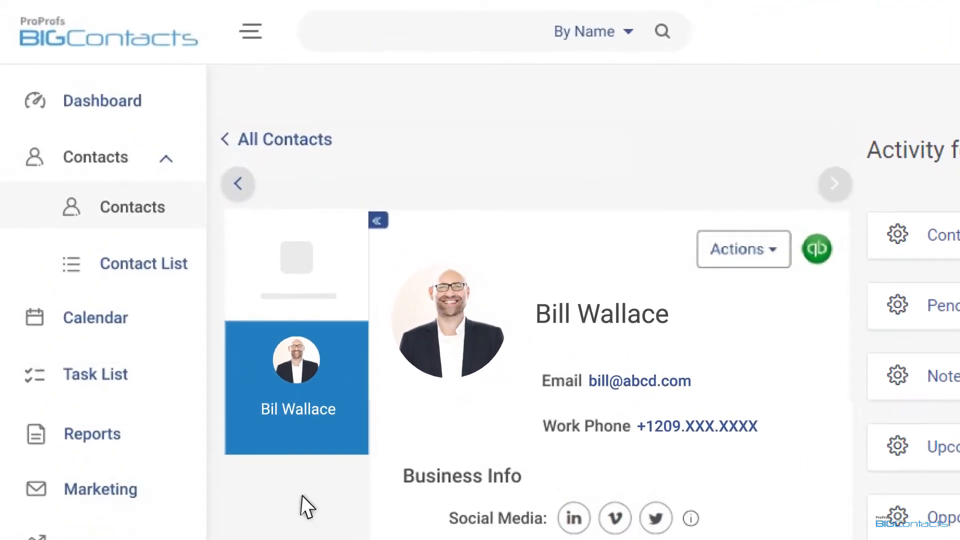
- Review the Contact Lists table and Change List Status options, then begin a new list
{"action": "left_click", "coordinate": [143, 262]}
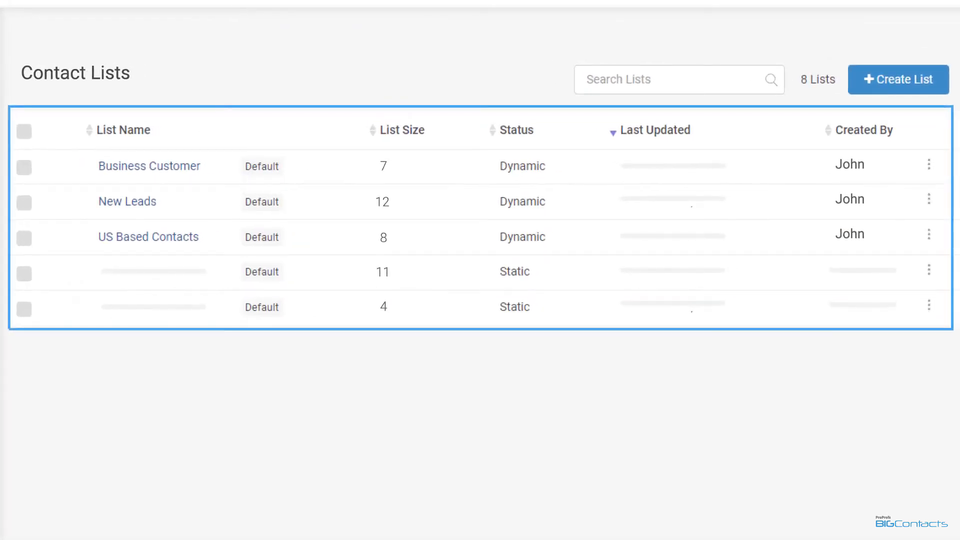
{"action": "left_click", "coordinate": [403, 129]}
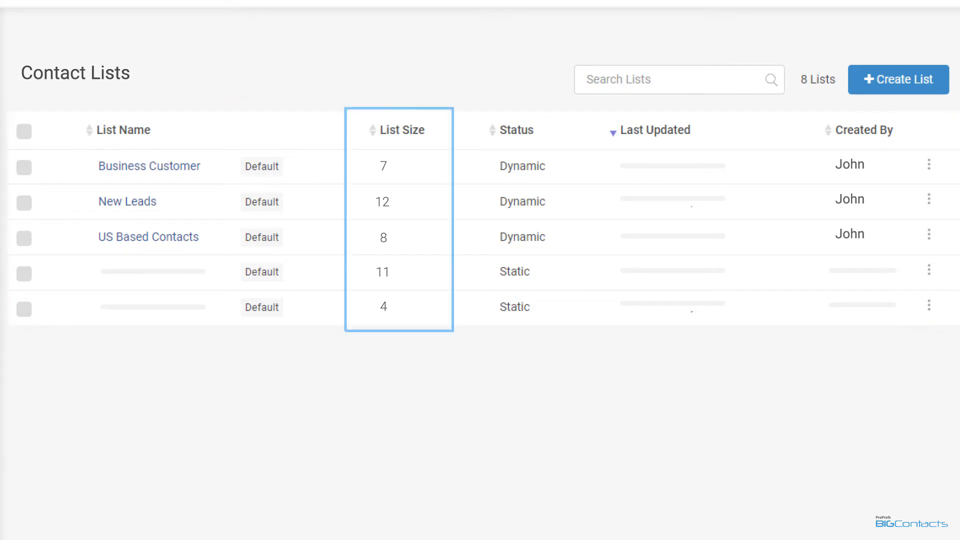
{"action": "left_click", "coordinate": [654, 130]}
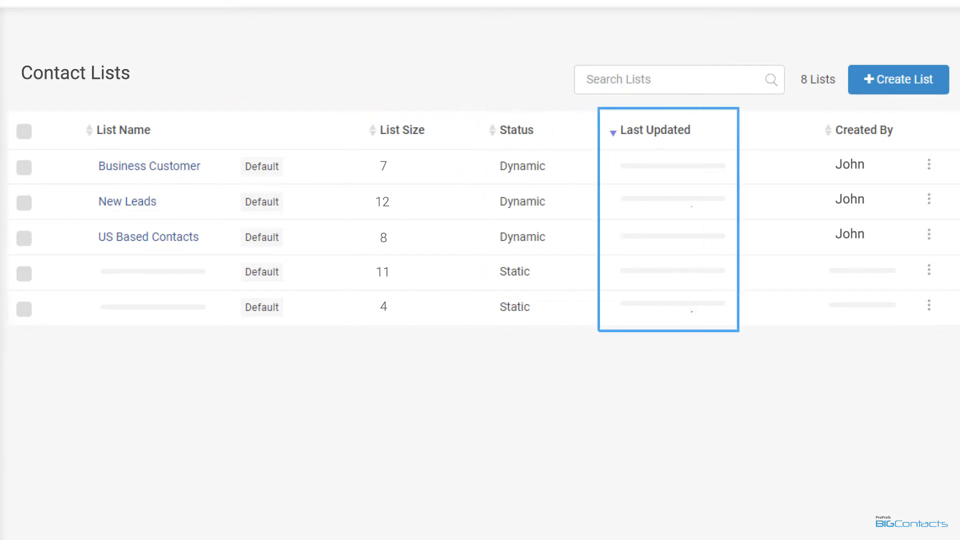
{"action": "left_click", "coordinate": [864, 130]}
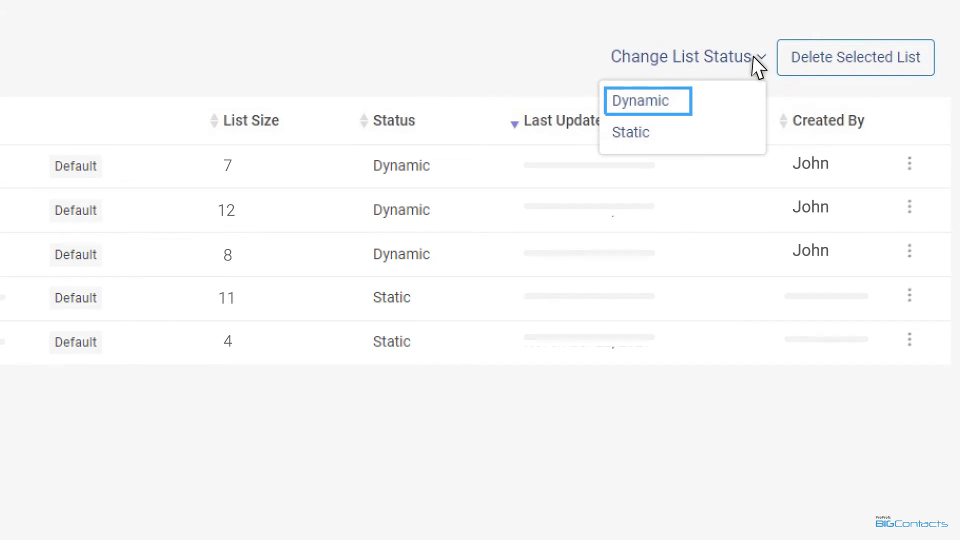
{"action": "mouse_move", "coordinate": [630, 132]}
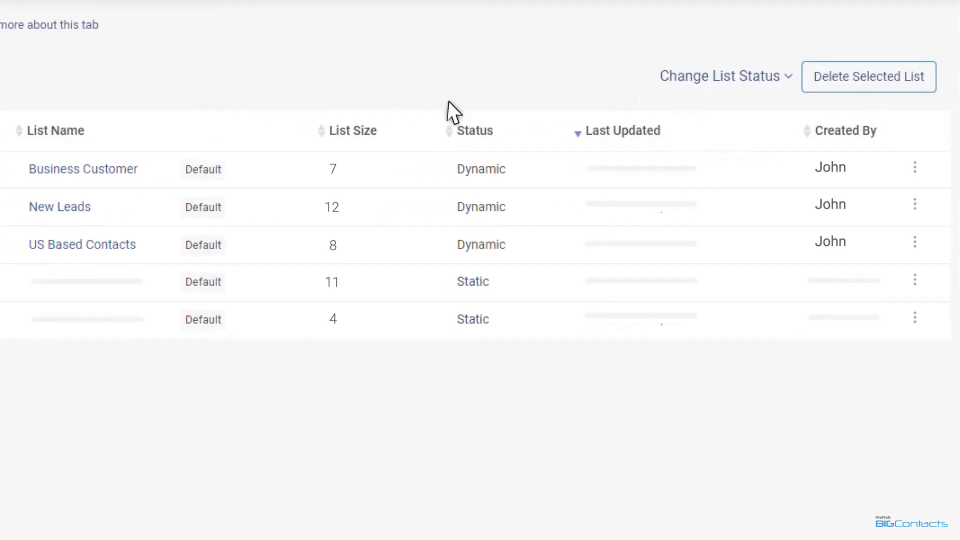
{"action": "scroll", "scroll_direction": "up", "scroll_amount": 3}
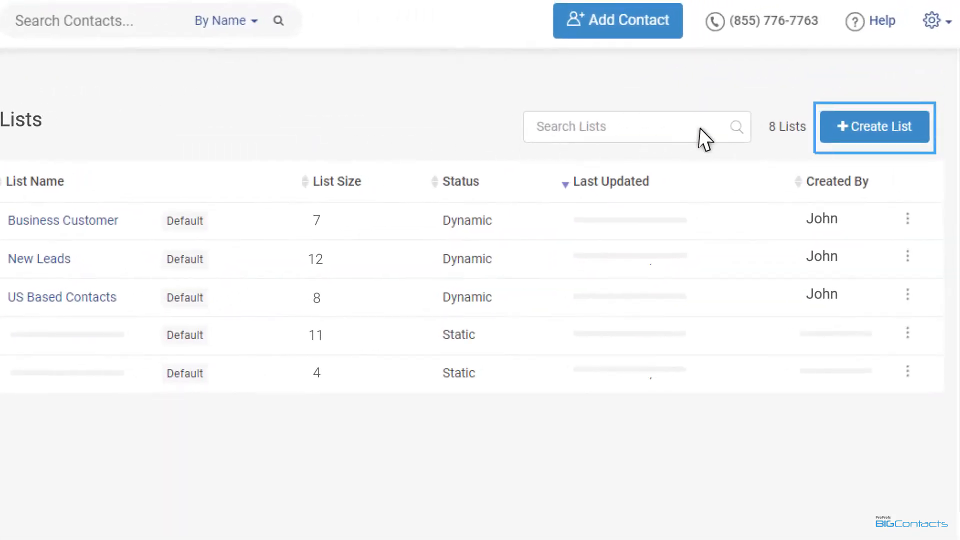
{"action": "left_click", "coordinate": [874, 127]}
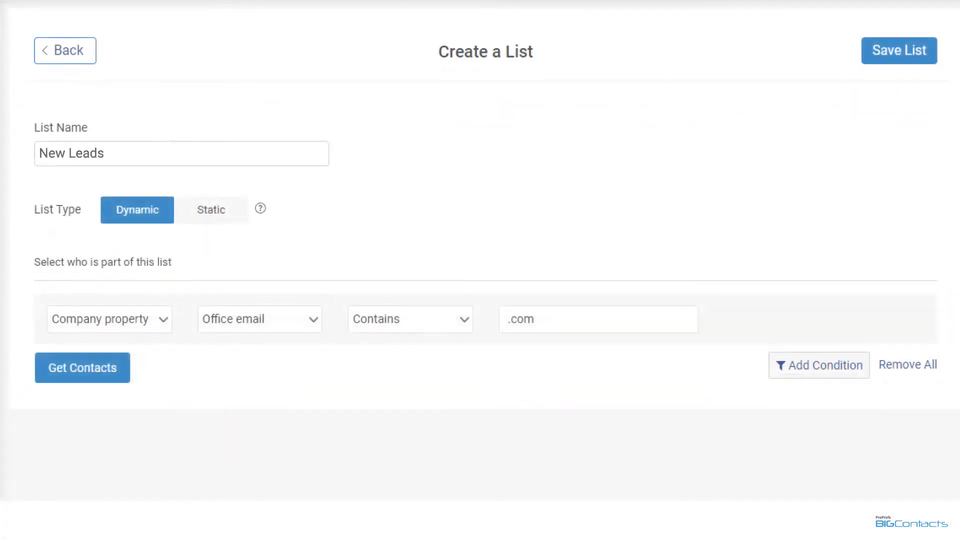
- Leave the New Leads dynamic list form and switch to the Calendar
{"action": "left_click", "coordinate": [81, 367]}
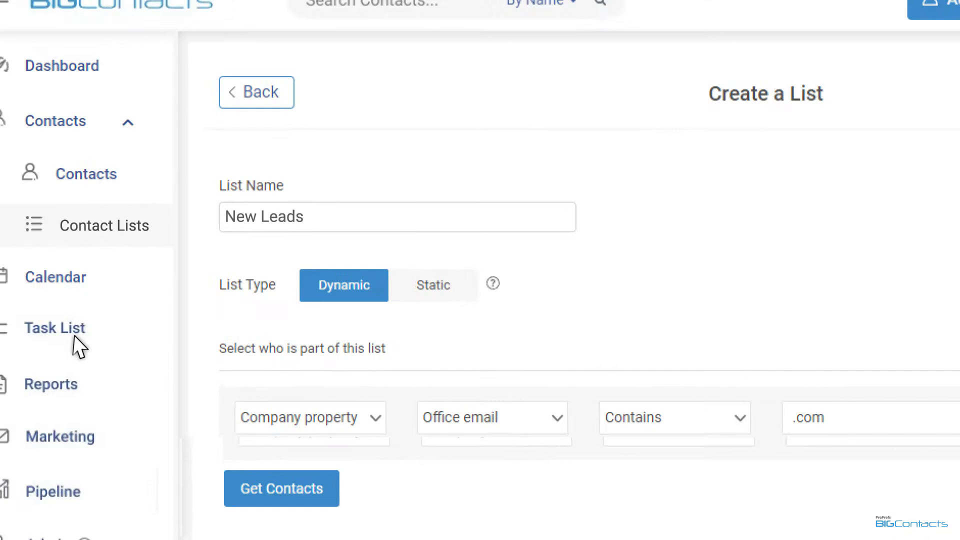
{"action": "left_click", "coordinate": [56, 277]}
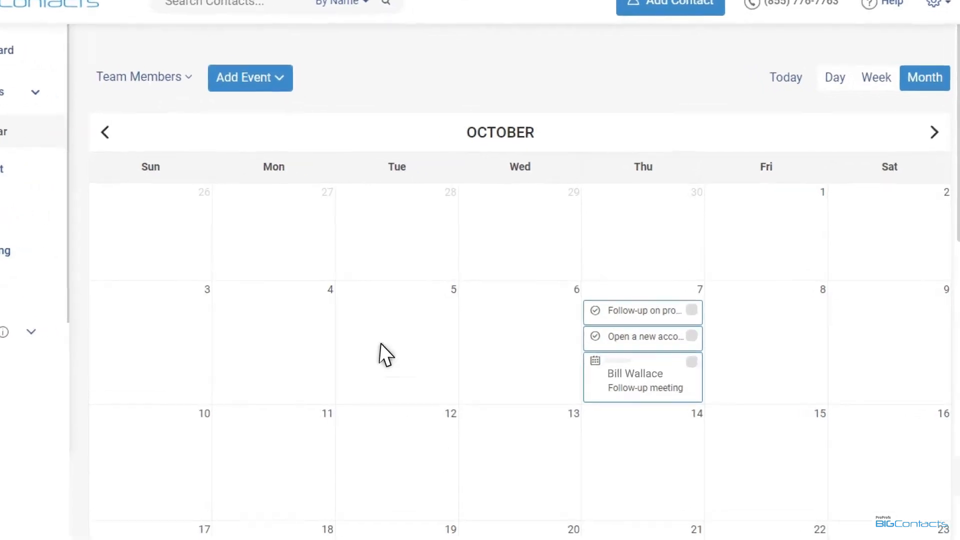
- Filter the calendar to include all team members
{"action": "left_click", "coordinate": [249, 77]}
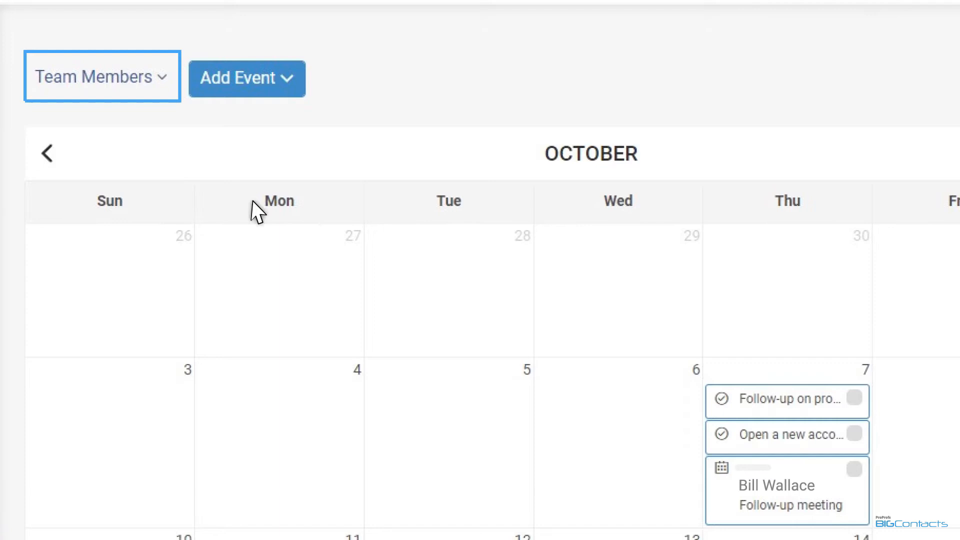
{"action": "left_click", "coordinate": [102, 77]}
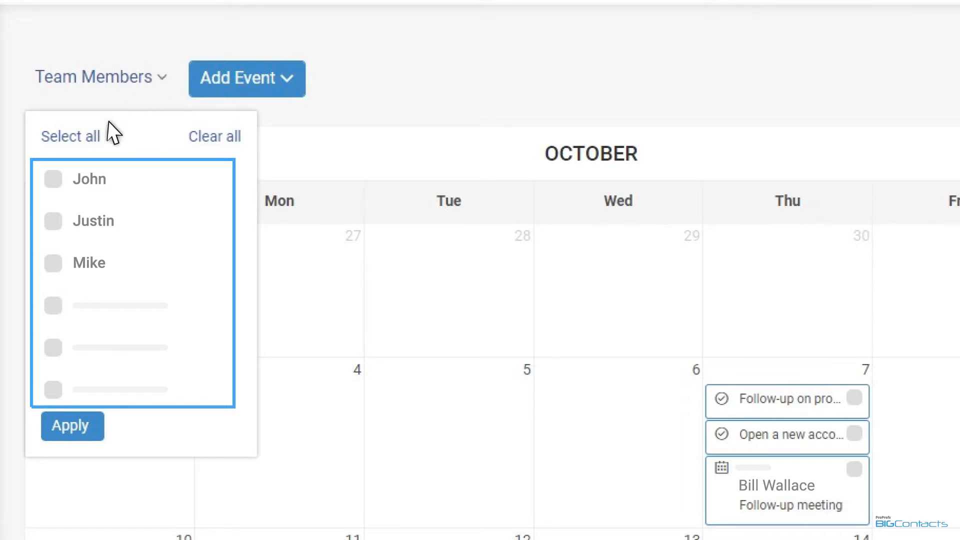
{"action": "left_click", "coordinate": [70, 136]}
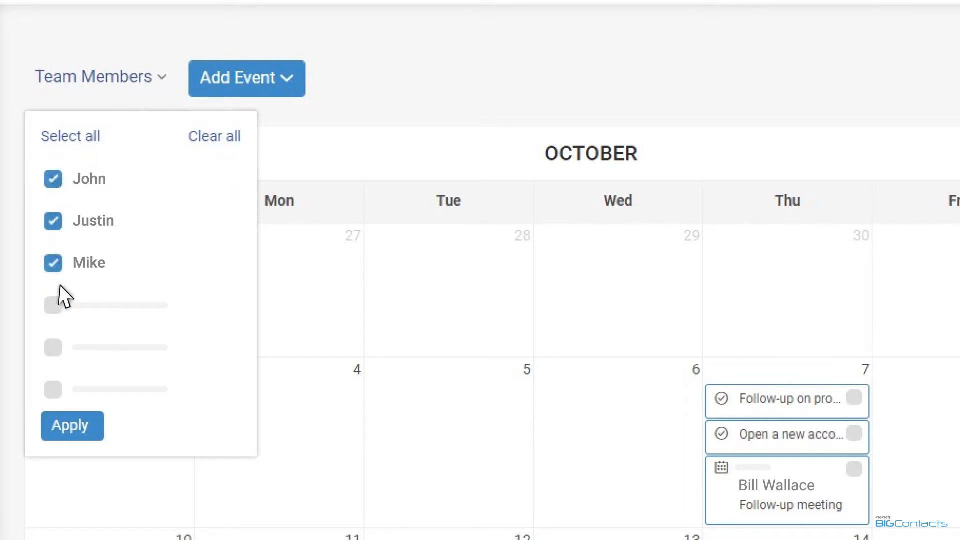
{"action": "left_click", "coordinate": [72, 426]}
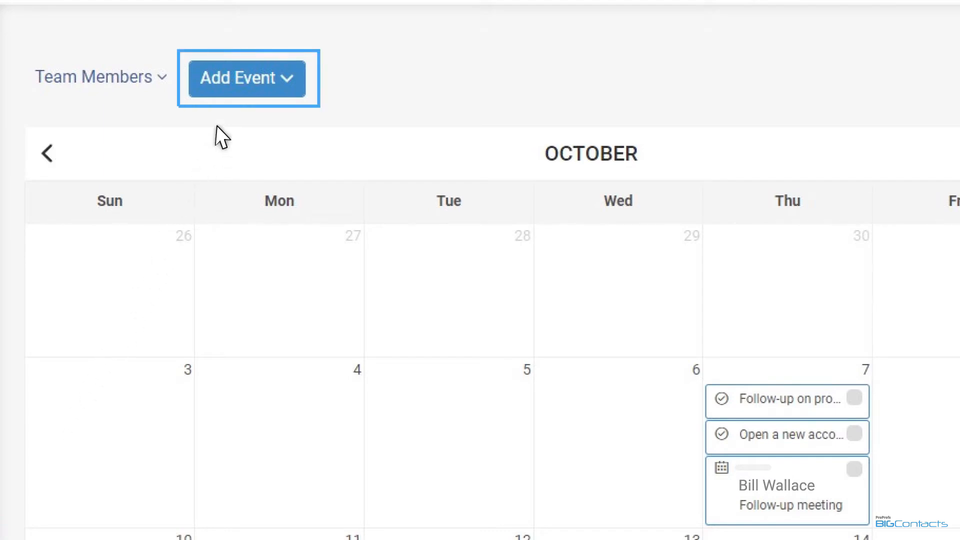
- Save a new meeting, then open the follow-up meeting and its linked contact's record
{"action": "left_click", "coordinate": [247, 78]}
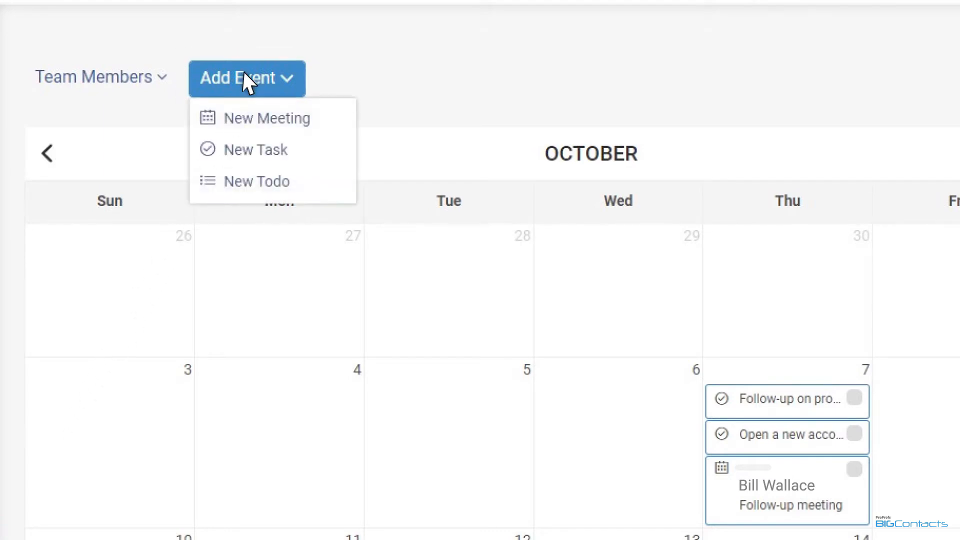
{"action": "left_click", "coordinate": [265, 118]}
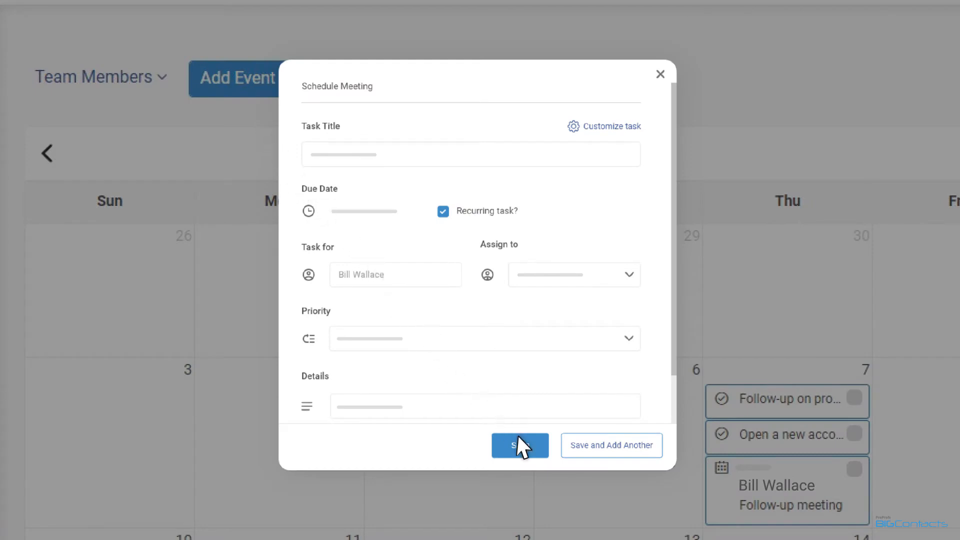
{"action": "left_click", "coordinate": [519, 444]}
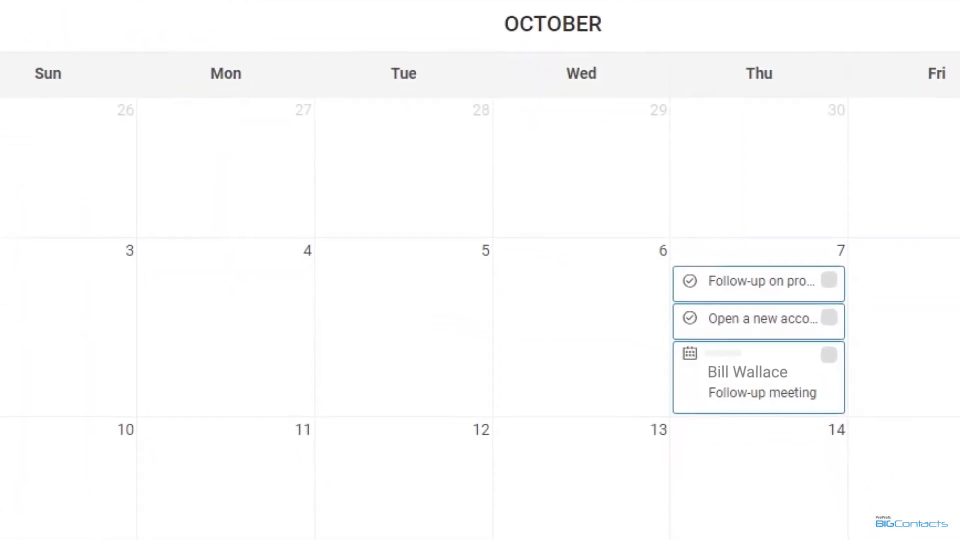
{"action": "scroll", "scroll_direction": "up", "scroll_amount": 3}
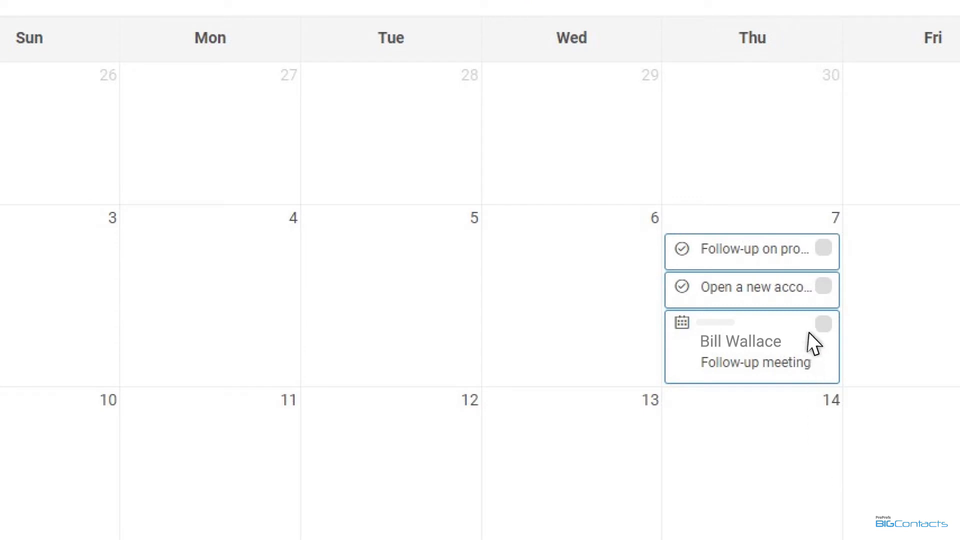
{"action": "left_click", "coordinate": [741, 250]}
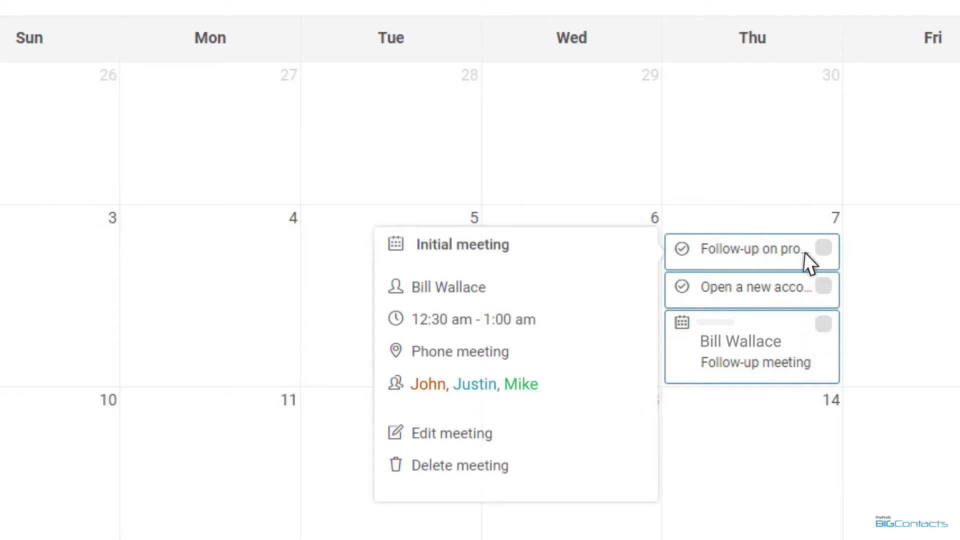
{"action": "mouse_move", "coordinate": [465, 466]}
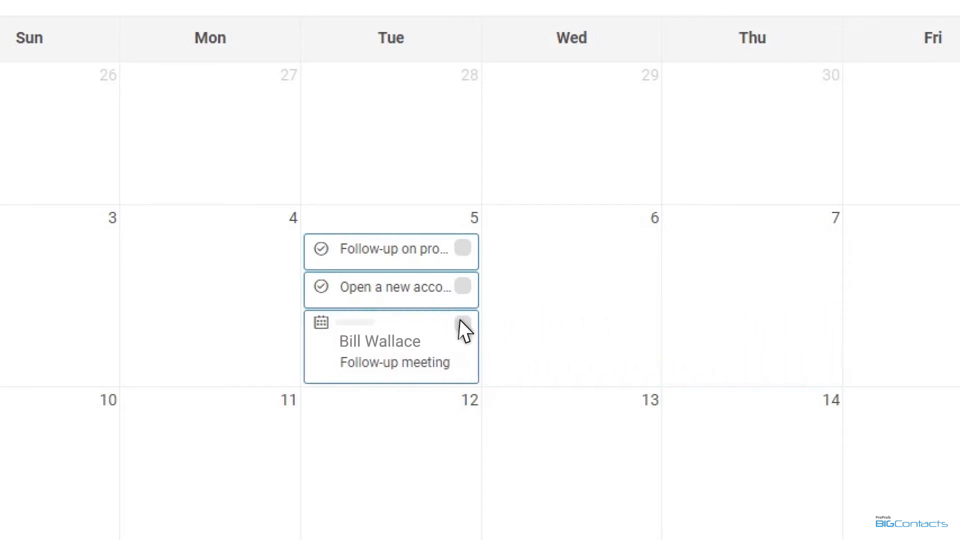
{"action": "left_click", "coordinate": [378, 342]}
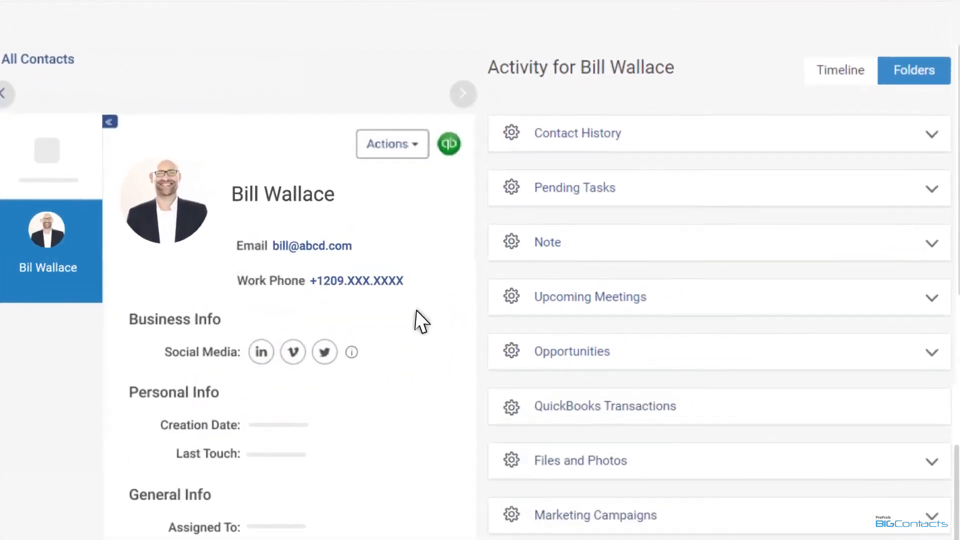
- Look at Schedule Meeting from the contact's Actions, close it, and head to the Reports area
{"action": "left_click", "coordinate": [391, 144]}
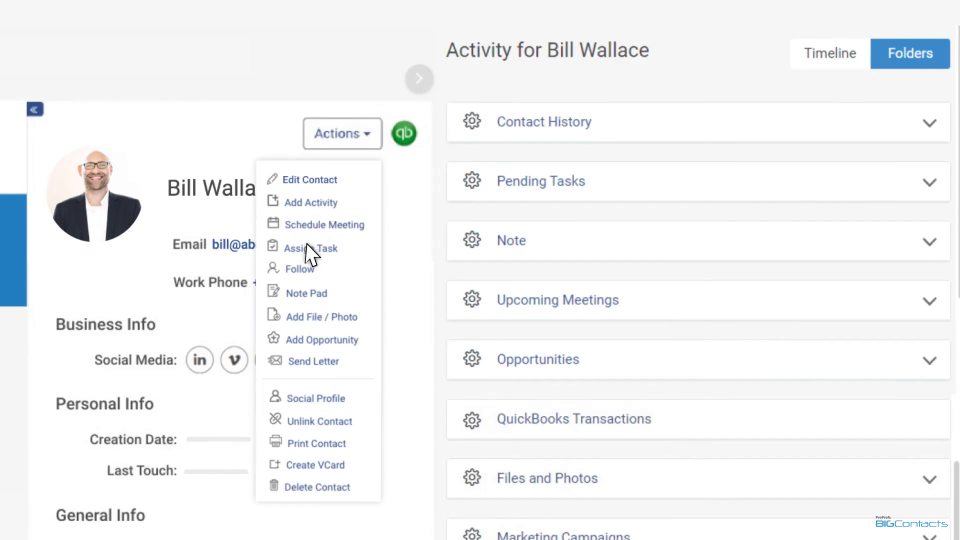
{"action": "left_click", "coordinate": [310, 248]}
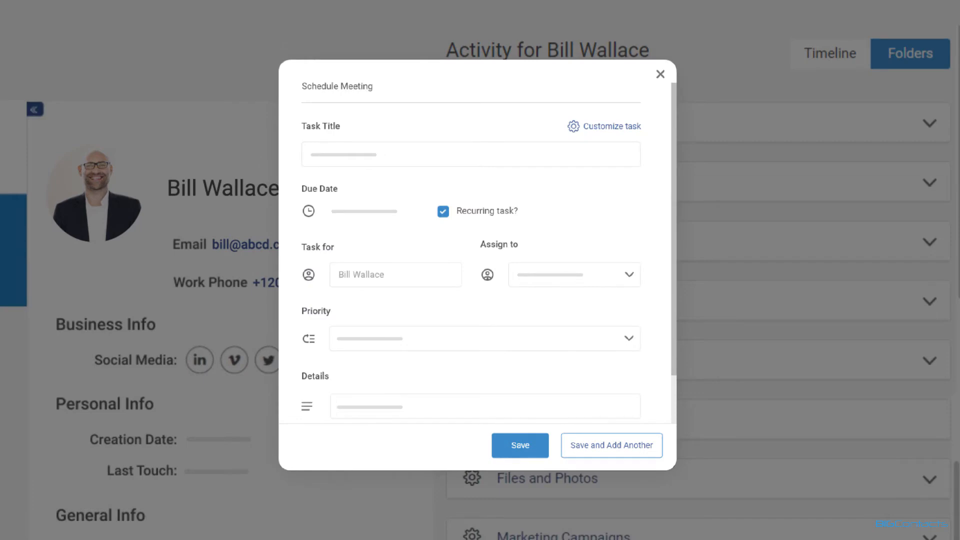
{"action": "left_click", "coordinate": [660, 74]}
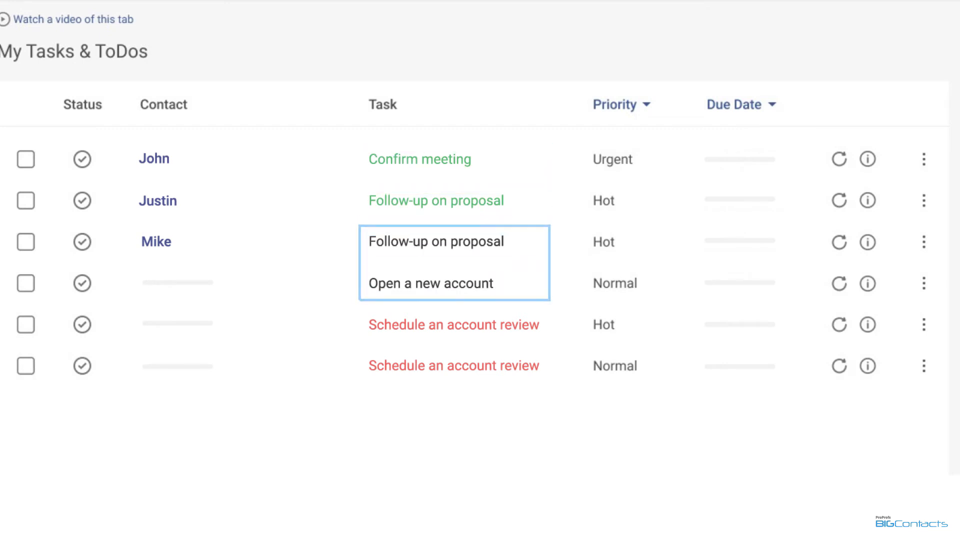
{"action": "left_click", "coordinate": [89, 270]}
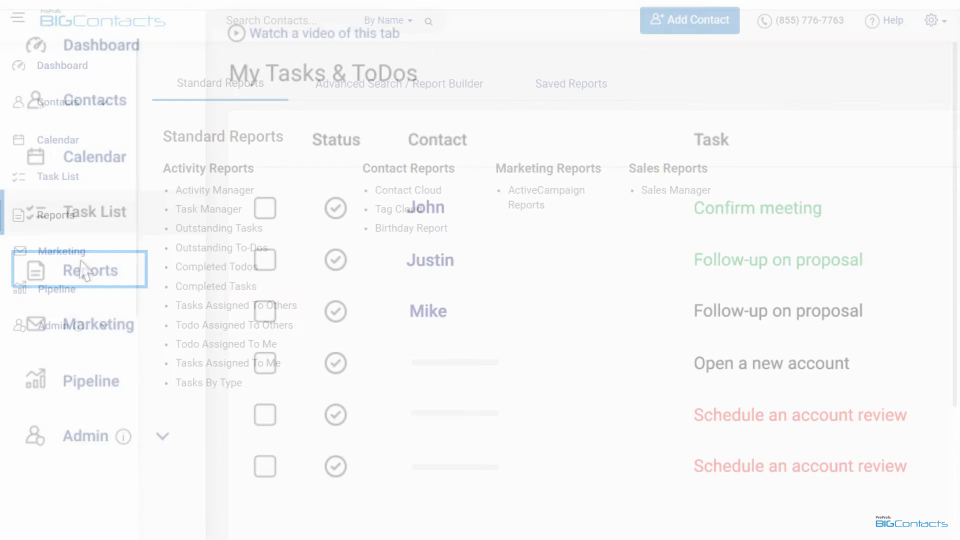
- View Standard Reports, Saved Reports and the Advanced Search report builder with its fields and conditions
{"action": "left_click", "coordinate": [89, 269]}
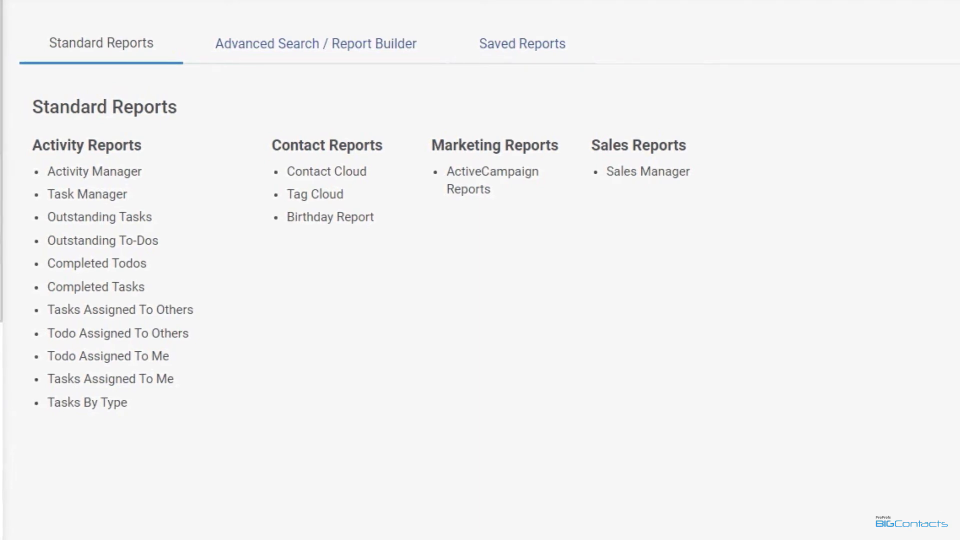
{"action": "mouse_move", "coordinate": [307, 50]}
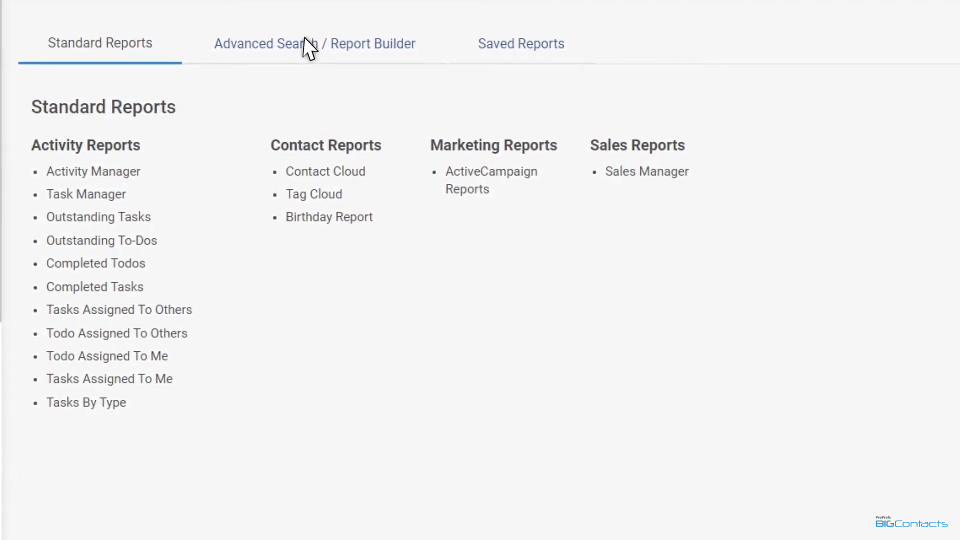
{"action": "left_click", "coordinate": [314, 43]}
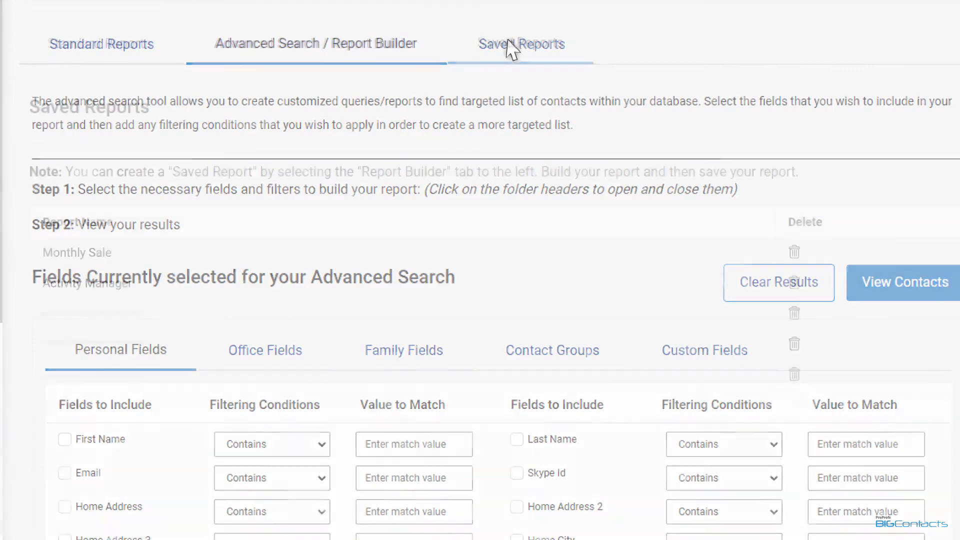
{"action": "left_click", "coordinate": [518, 43]}
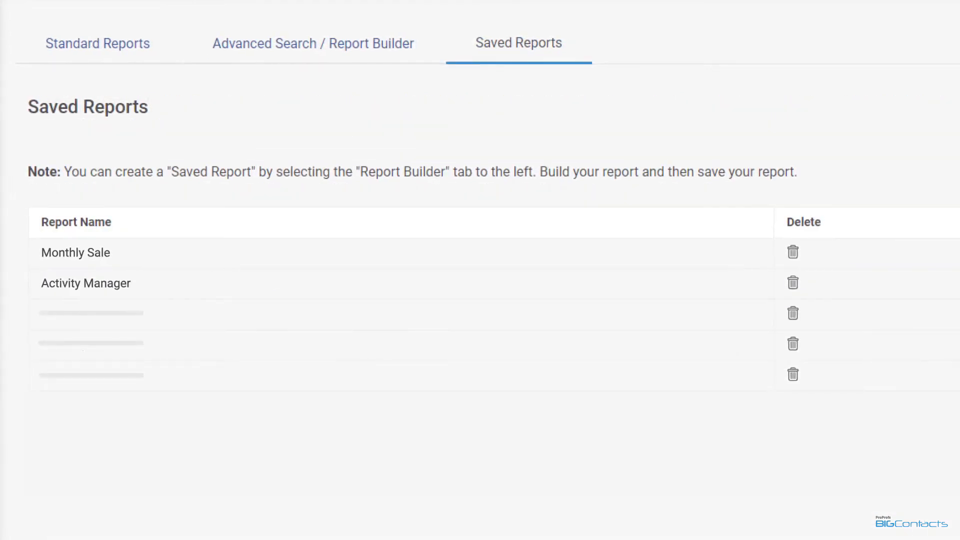
{"action": "left_click", "coordinate": [312, 43]}
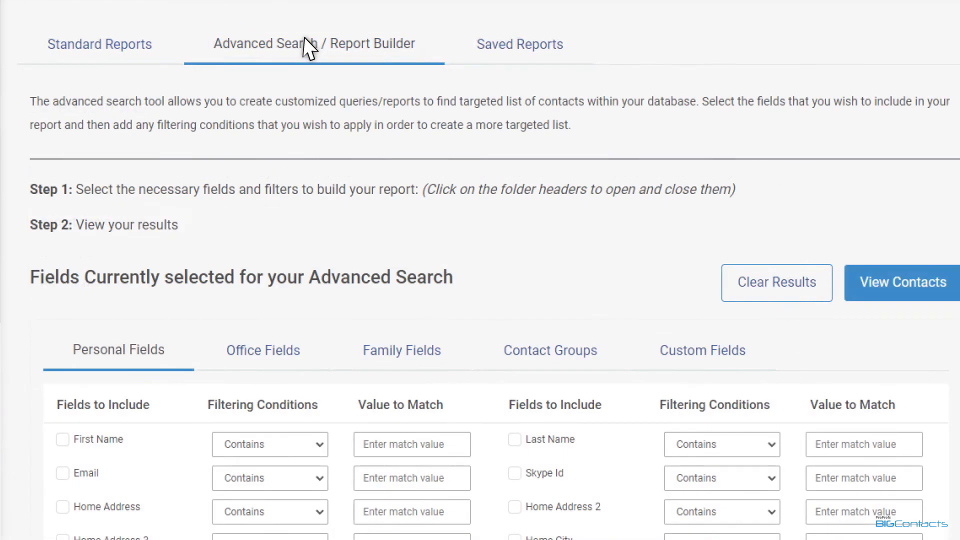
{"action": "scroll", "scroll_direction": "down", "scroll_amount": 3}
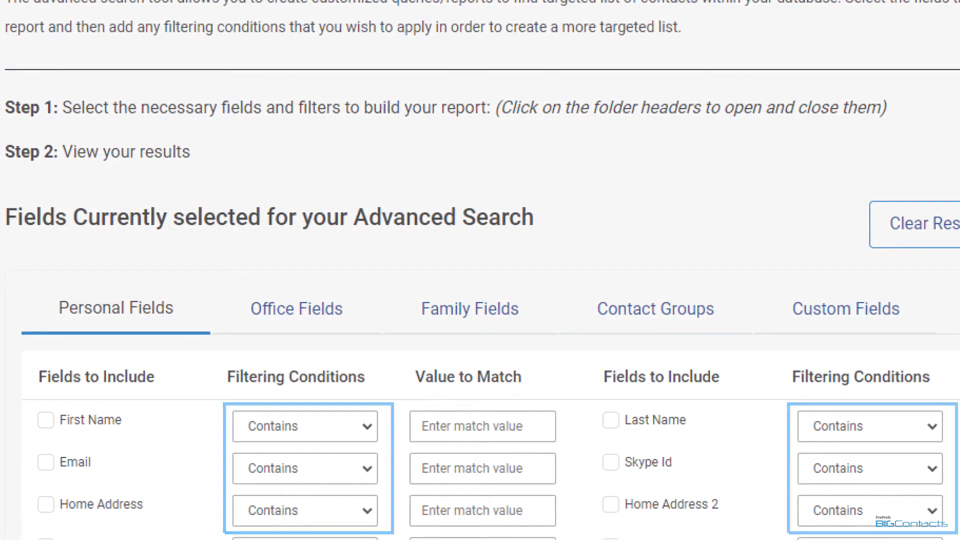
{"action": "scroll", "scroll_direction": "up", "scroll_amount": 3}
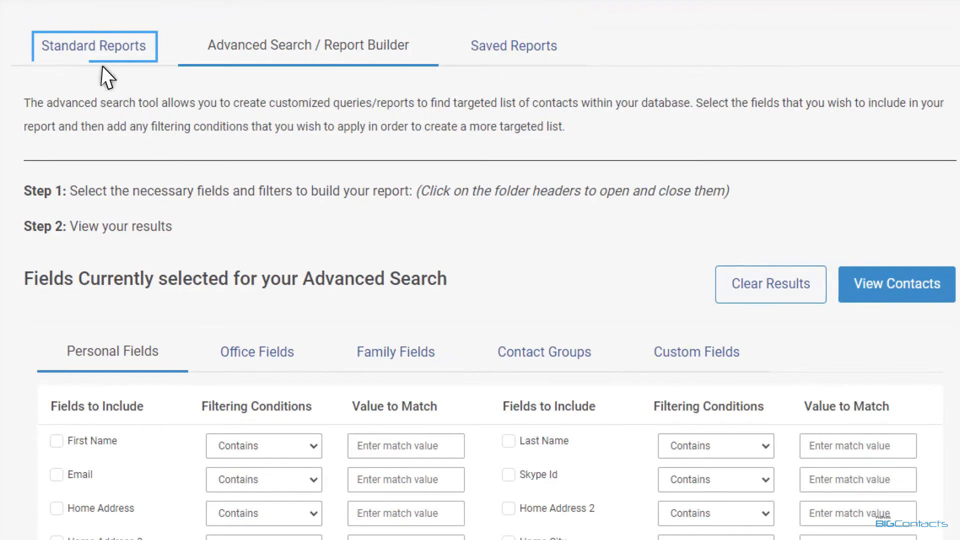
- View the Sales Manager report with commissions and pipeline stages, then Saved Reports and the report builder
{"action": "left_click", "coordinate": [94, 45]}
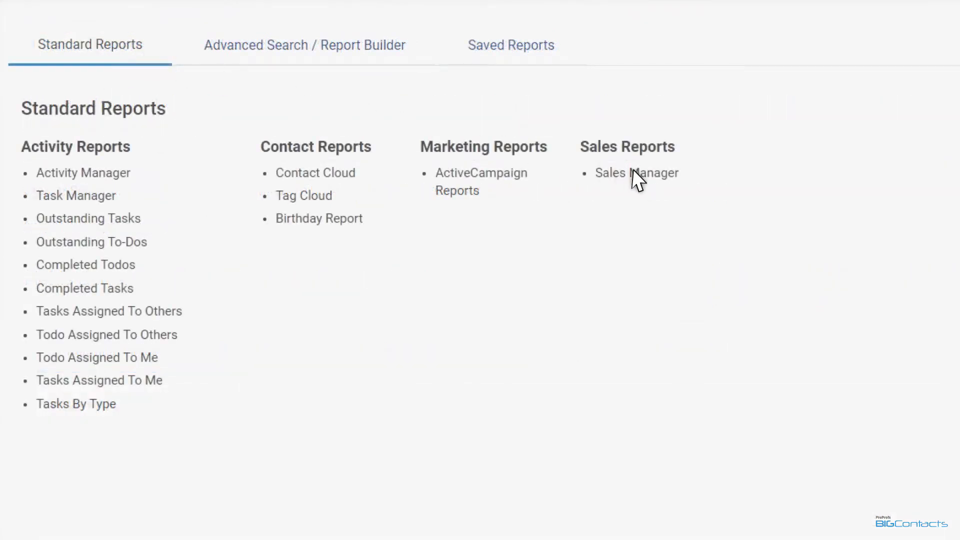
{"action": "left_click", "coordinate": [636, 173]}
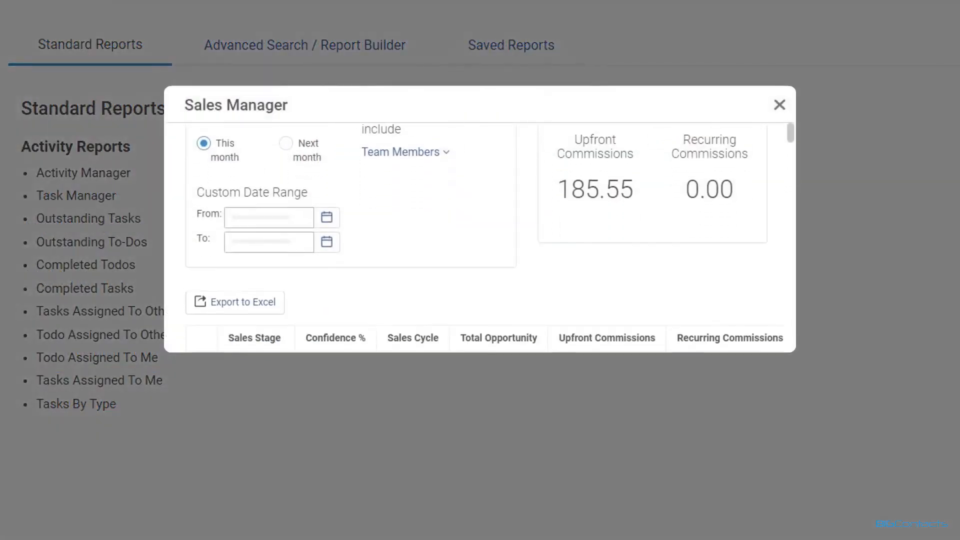
{"action": "scroll", "scroll_direction": "down", "scroll_amount": 3}
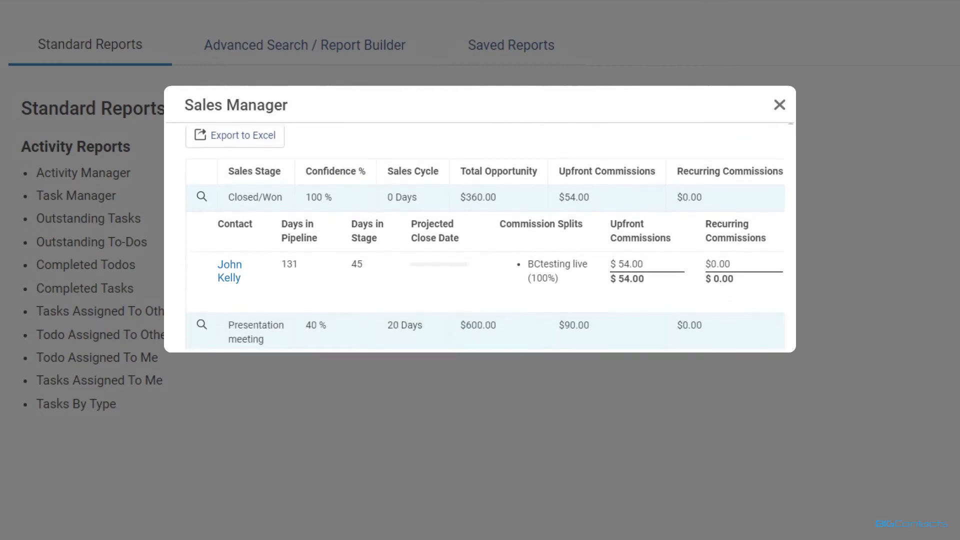
{"action": "left_click", "coordinate": [779, 104]}
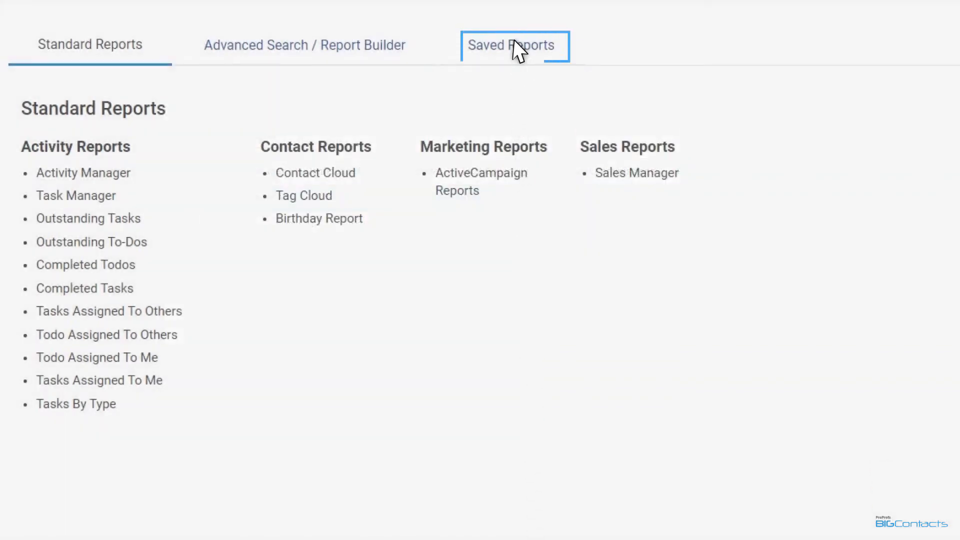
{"action": "left_click", "coordinate": [512, 45]}
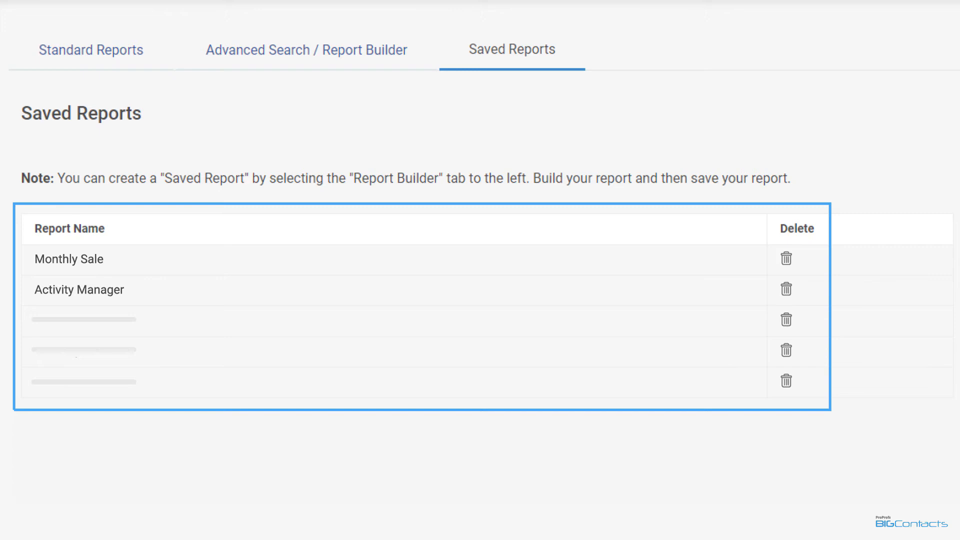
{"action": "left_click", "coordinate": [306, 46]}
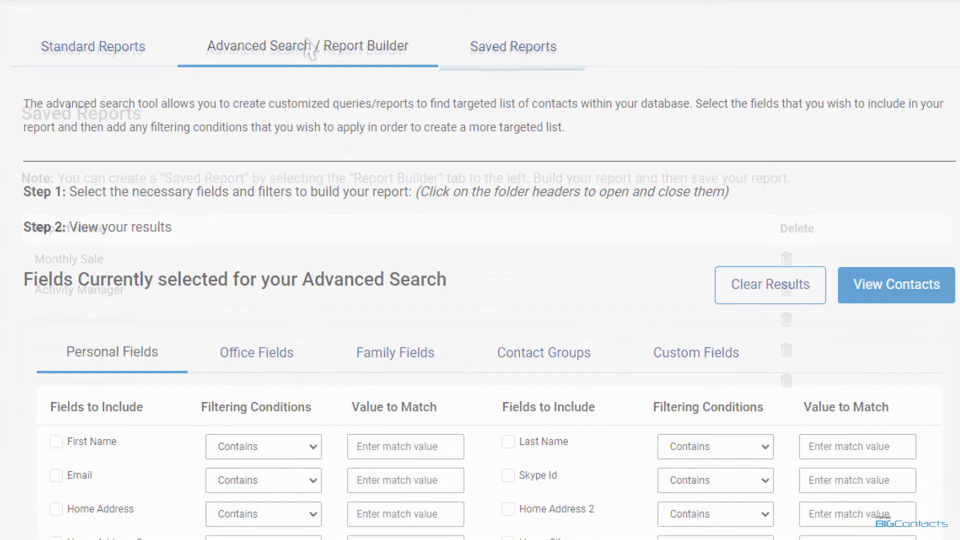
{"action": "scroll", "scroll_direction": "down", "scroll_amount": 3}
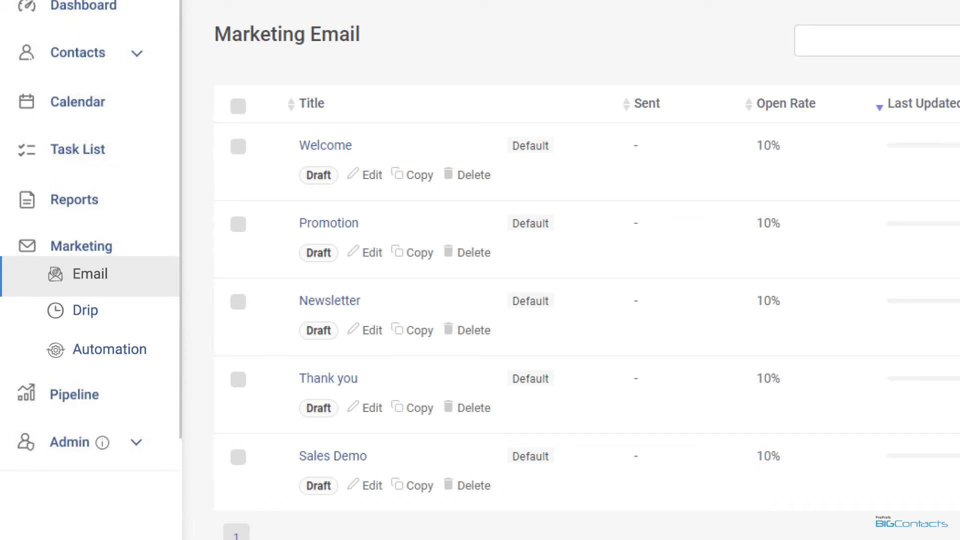
{"action": "mouse_move", "coordinate": [367, 181]}
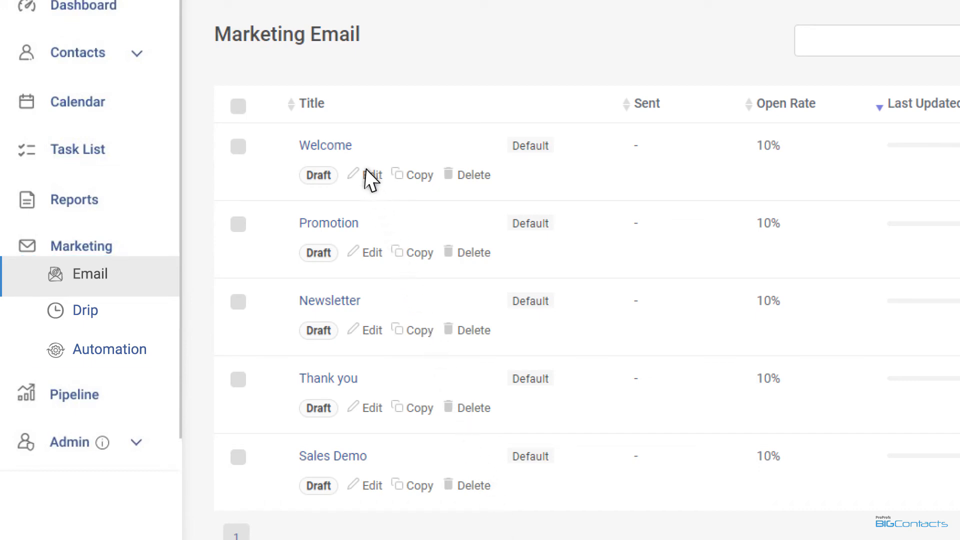
- Step through the Welcome email's editor, campaign settings and recipients steps
{"action": "left_click", "coordinate": [370, 174]}
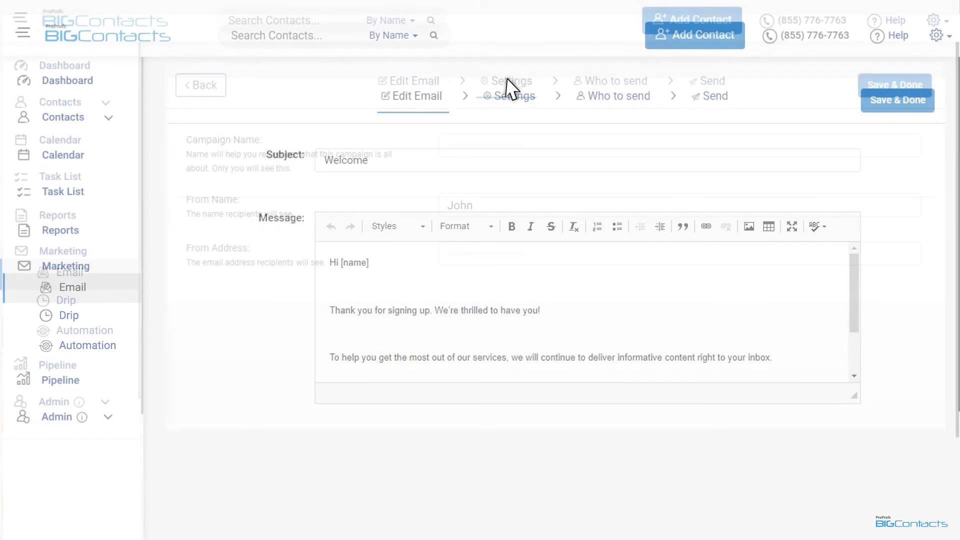
{"action": "left_click", "coordinate": [506, 80]}
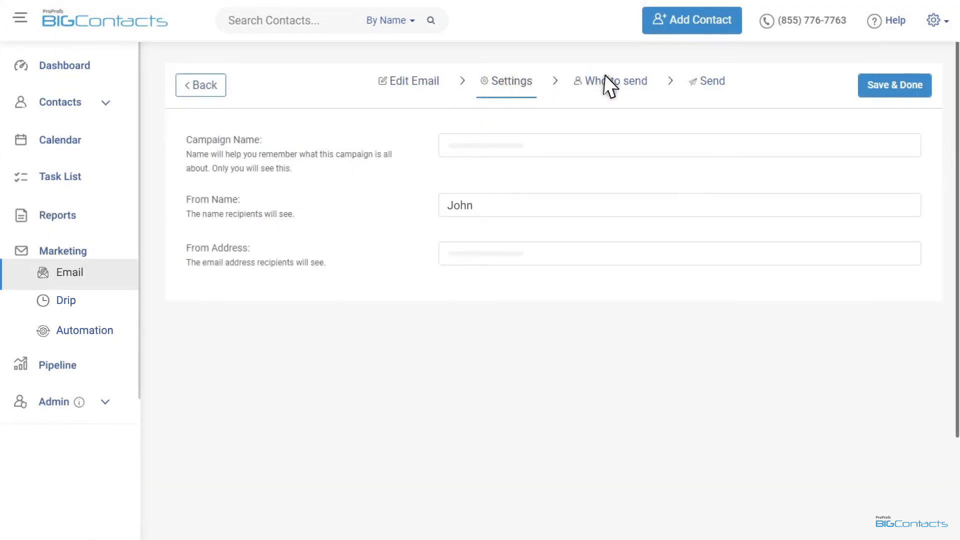
{"action": "left_click", "coordinate": [612, 80]}
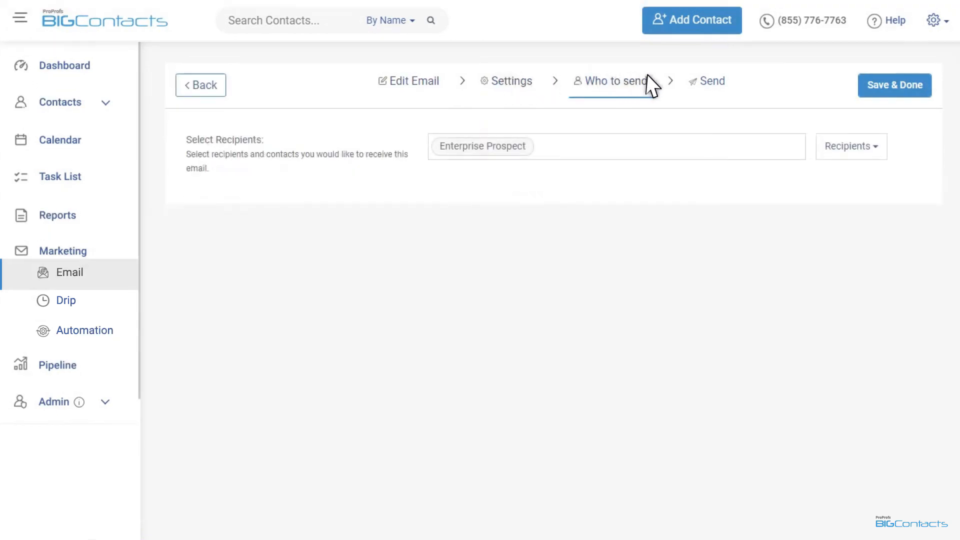
{"action": "left_click", "coordinate": [711, 80]}
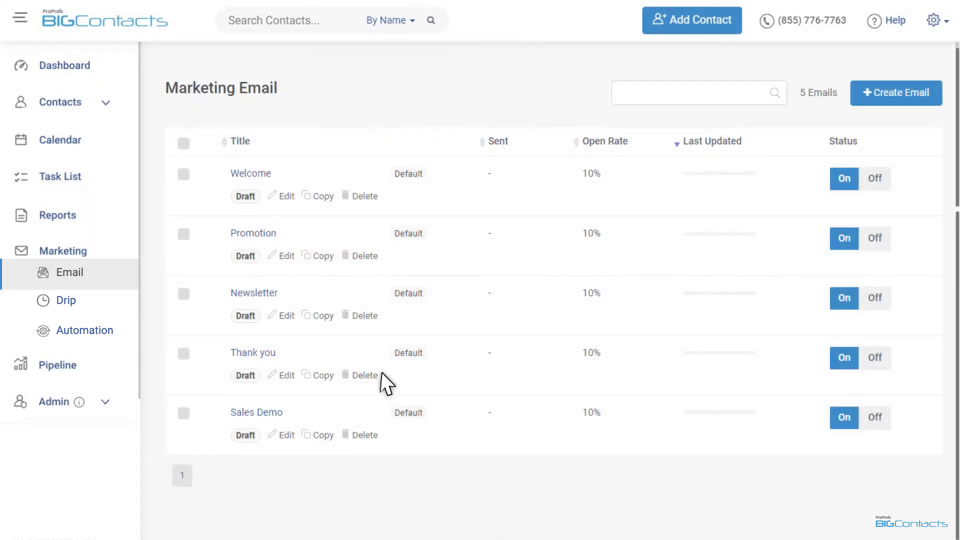
- Show the Welcome email's stats with 5% open rate, 10% click rate and its recipients
{"action": "left_click", "coordinate": [250, 173]}
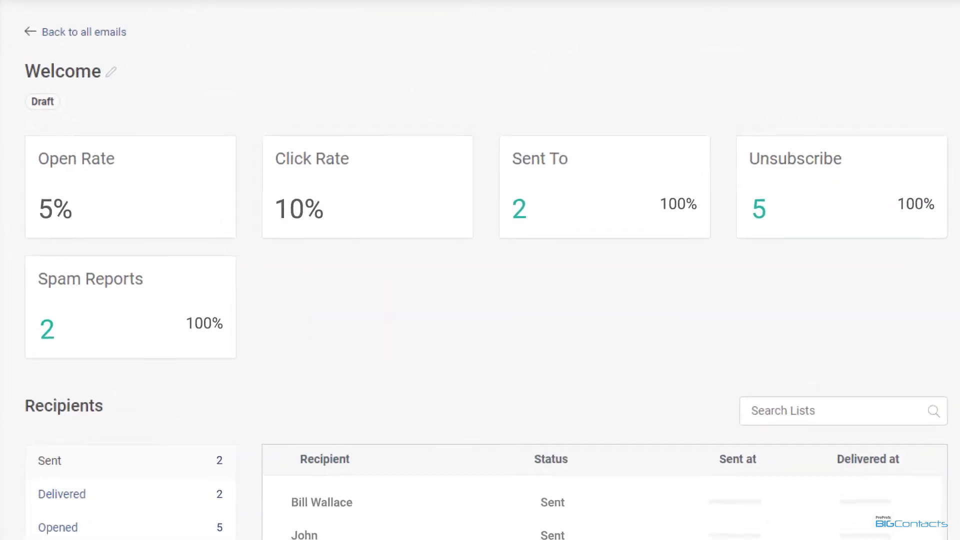
{"action": "left_click", "coordinate": [367, 187]}
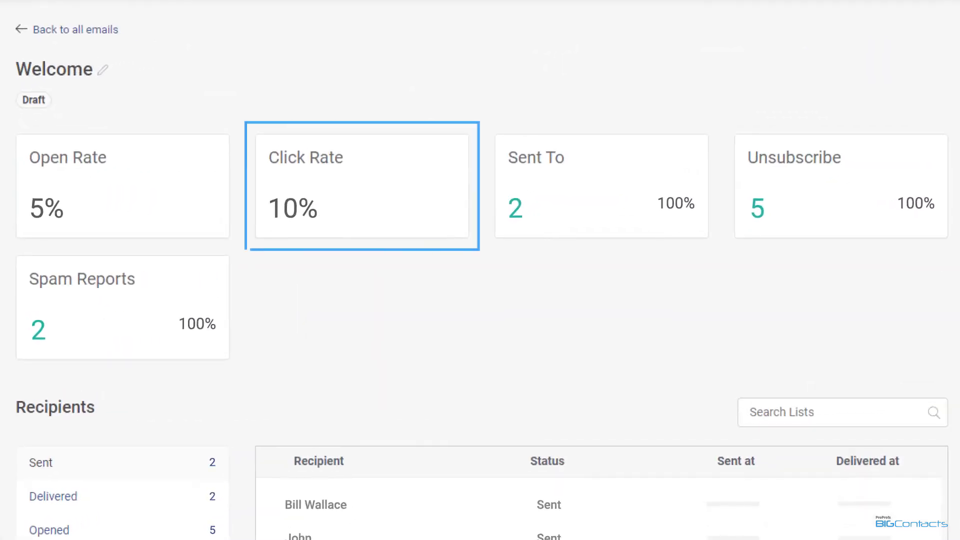
{"action": "left_click", "coordinate": [122, 186]}
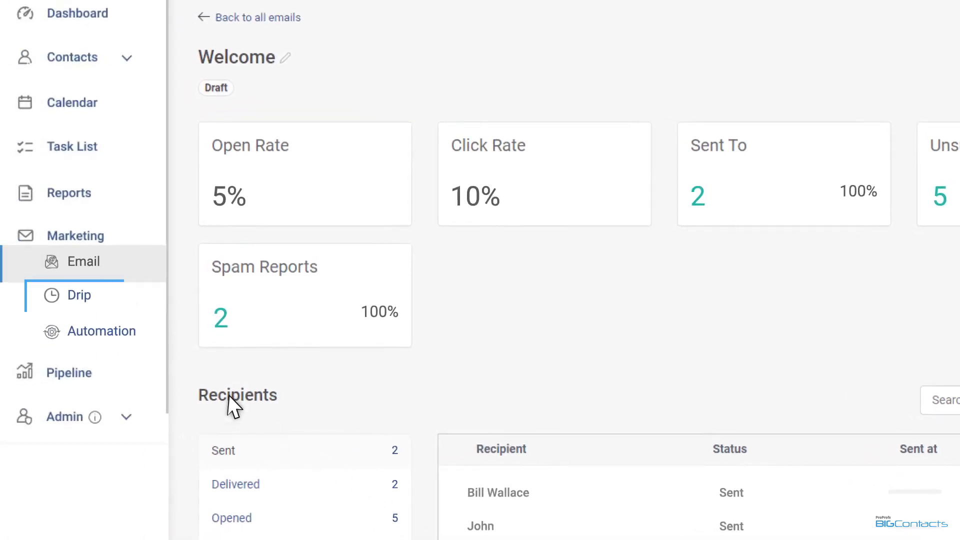
- Review a drip campaign's settings and recipients, then return to its two-email editor
{"action": "left_click", "coordinate": [78, 295]}
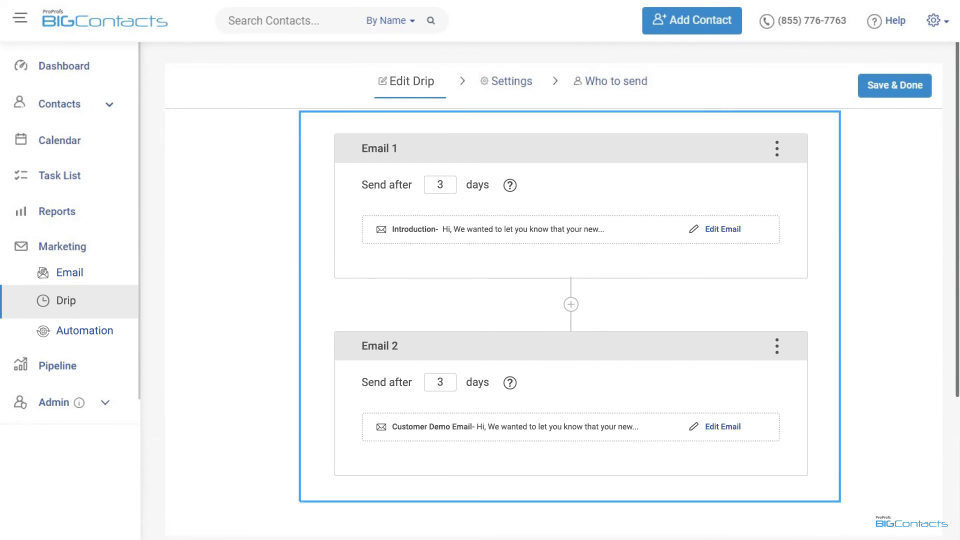
{"action": "mouse_move", "coordinate": [510, 185]}
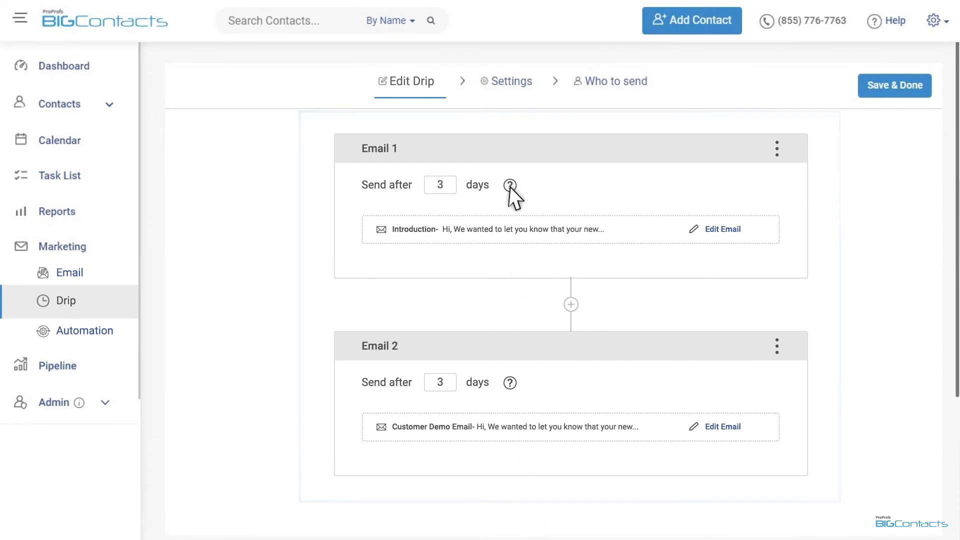
{"action": "left_click", "coordinate": [506, 81]}
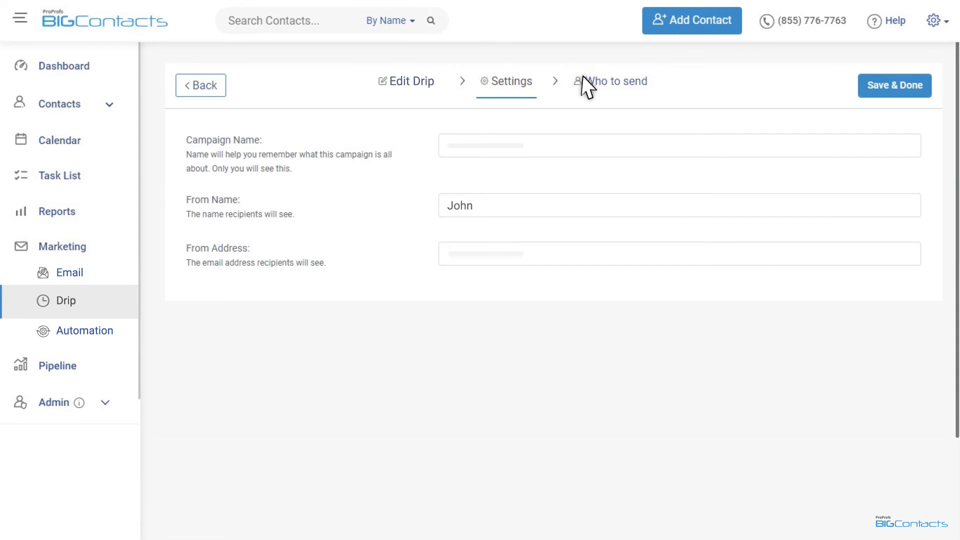
{"action": "left_click", "coordinate": [612, 81]}
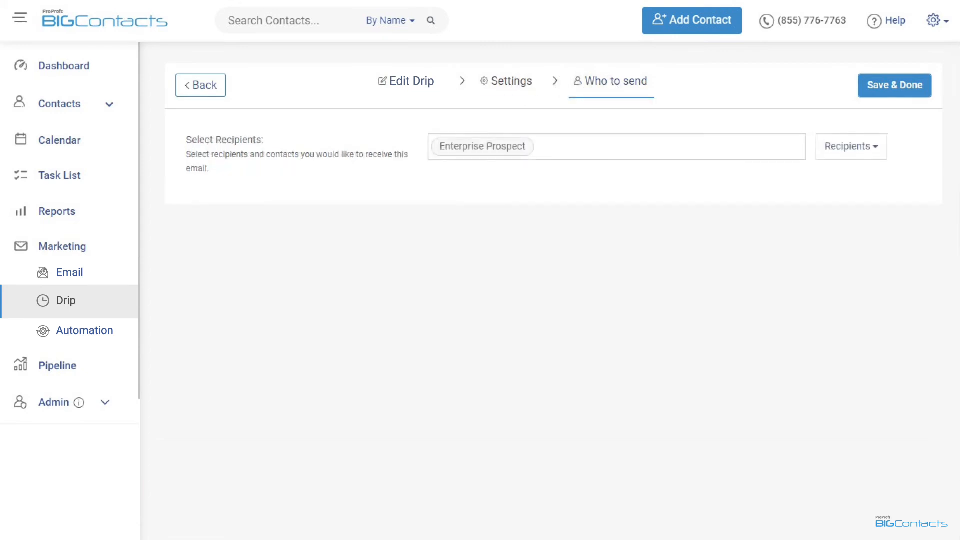
{"action": "left_click", "coordinate": [405, 81]}
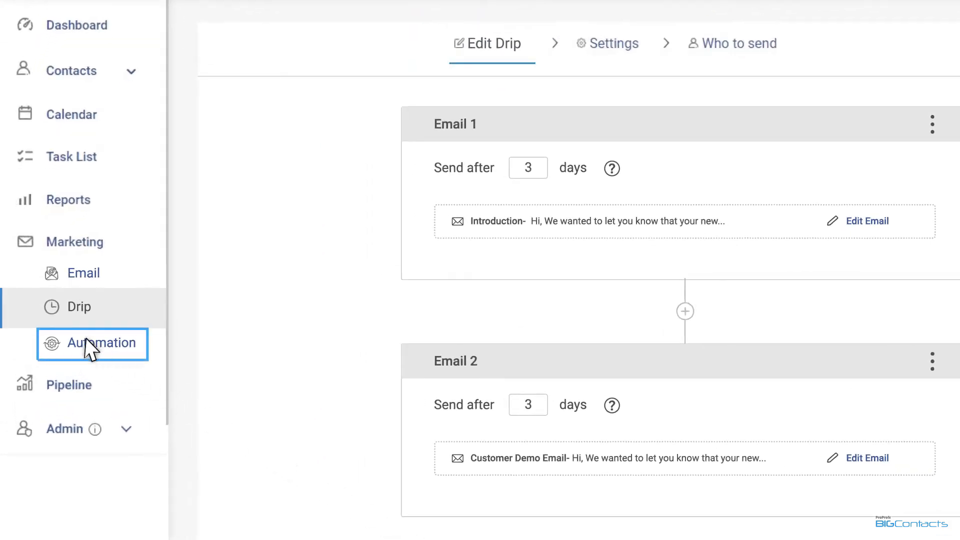
- Browse the automation template chooser from Marketing > Automation and close it
{"action": "left_click", "coordinate": [92, 343]}
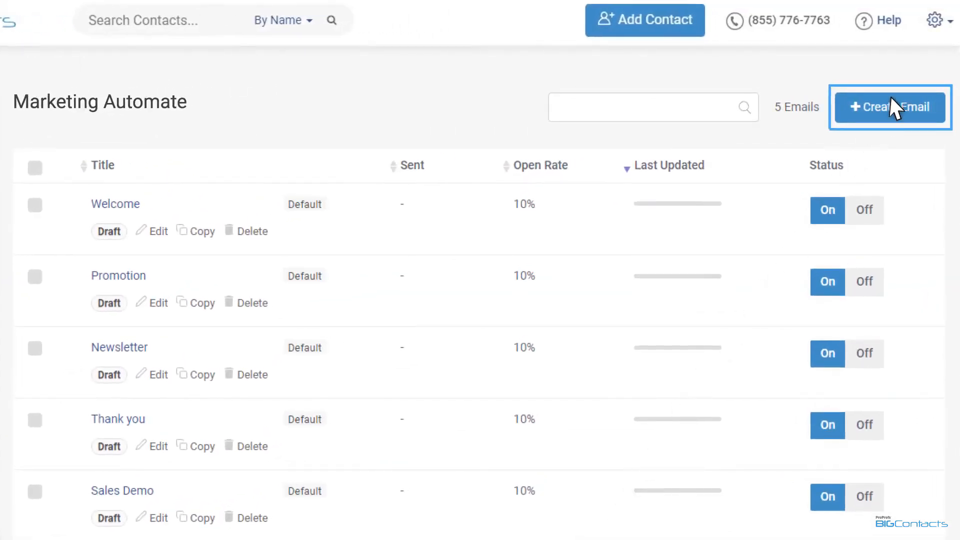
{"action": "left_click", "coordinate": [890, 107]}
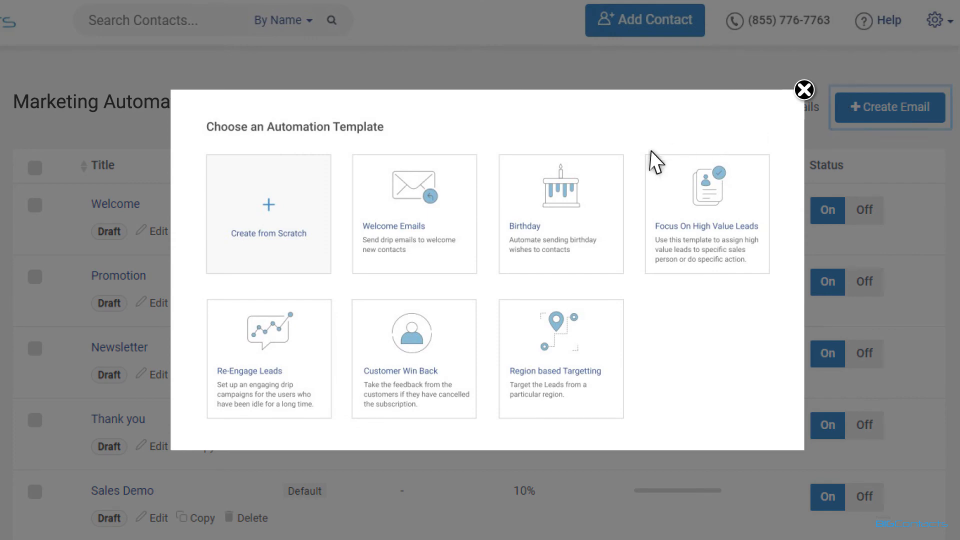
{"action": "left_click", "coordinate": [413, 214]}
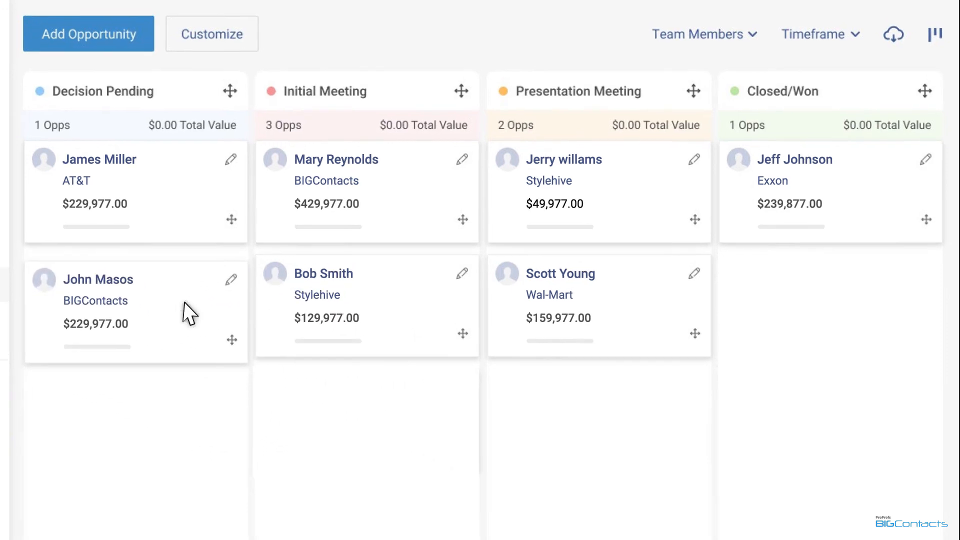
- View the pipeline as a list, then go to Admin > My Account
{"action": "left_click", "coordinate": [935, 34]}
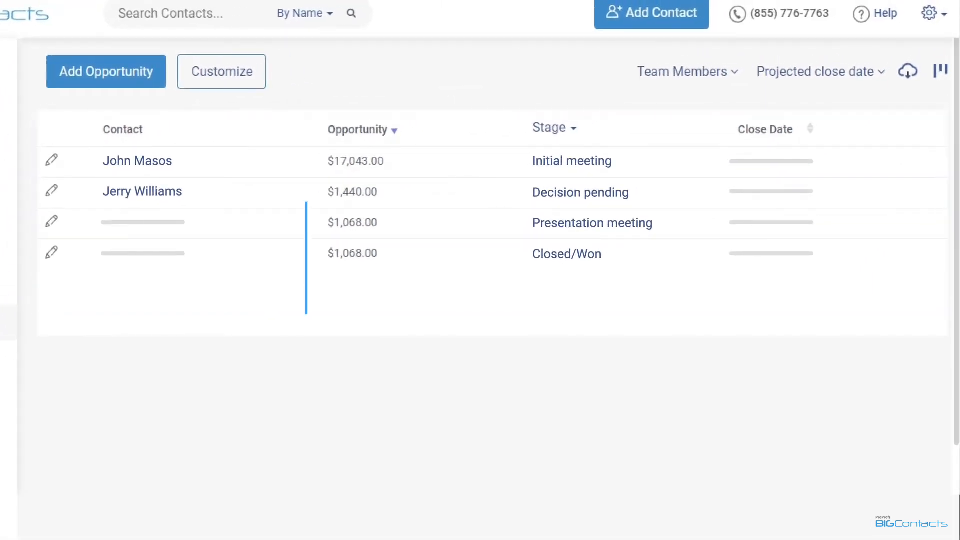
{"action": "left_click", "coordinate": [361, 129]}
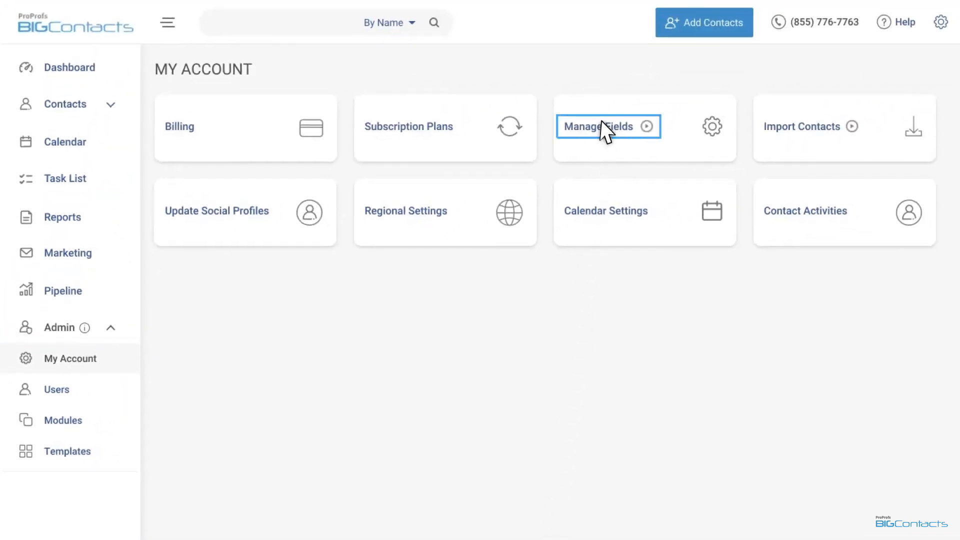
{"action": "left_click", "coordinate": [597, 126]}
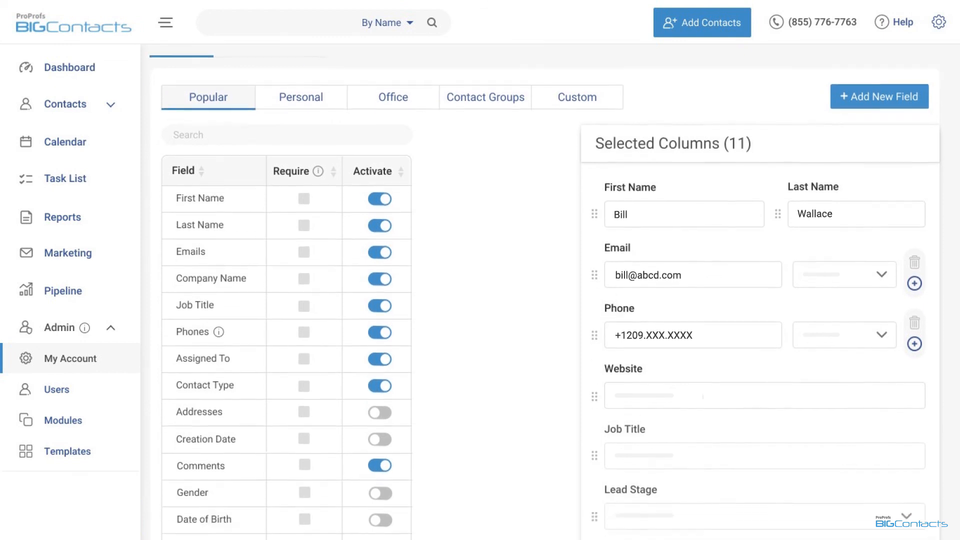
{"action": "scroll", "scroll_direction": "down", "scroll_amount": 3}
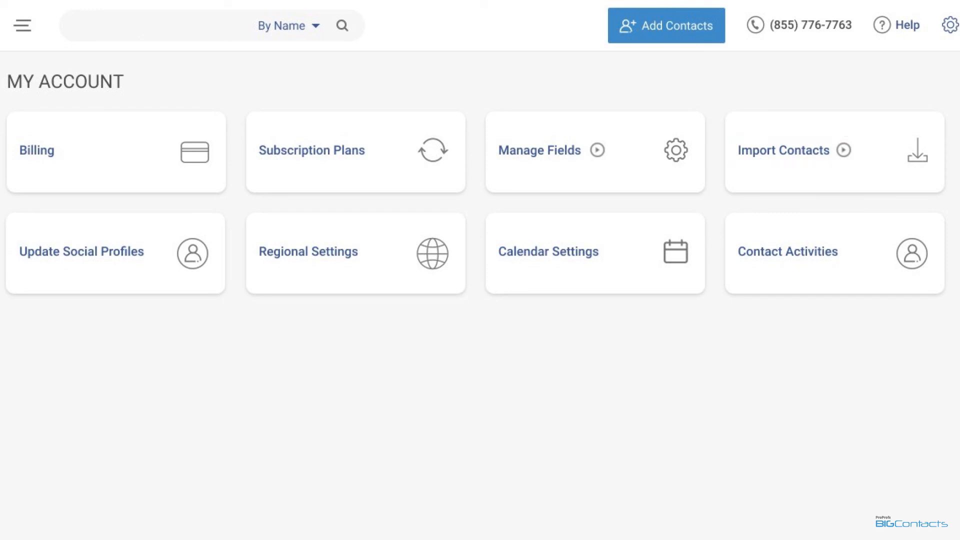
{"action": "mouse_move", "coordinate": [552, 157]}
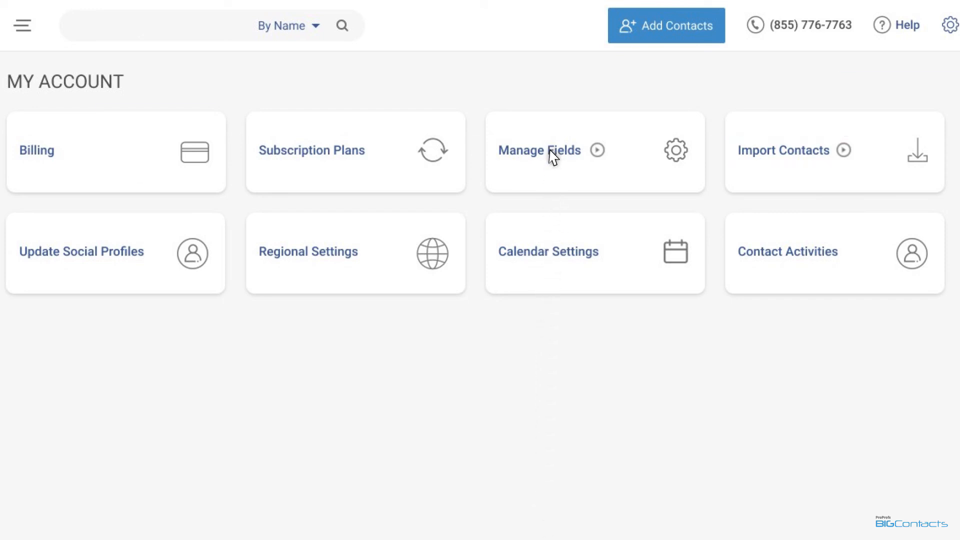
{"action": "left_click", "coordinate": [539, 150]}
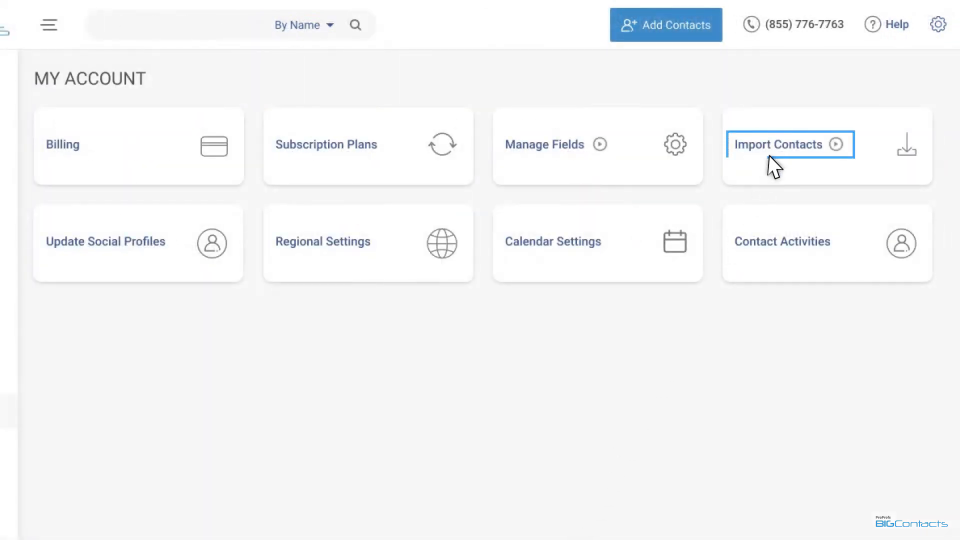
- Start a contact import, browse for a file and cancel the file dialog
{"action": "left_click", "coordinate": [778, 144]}
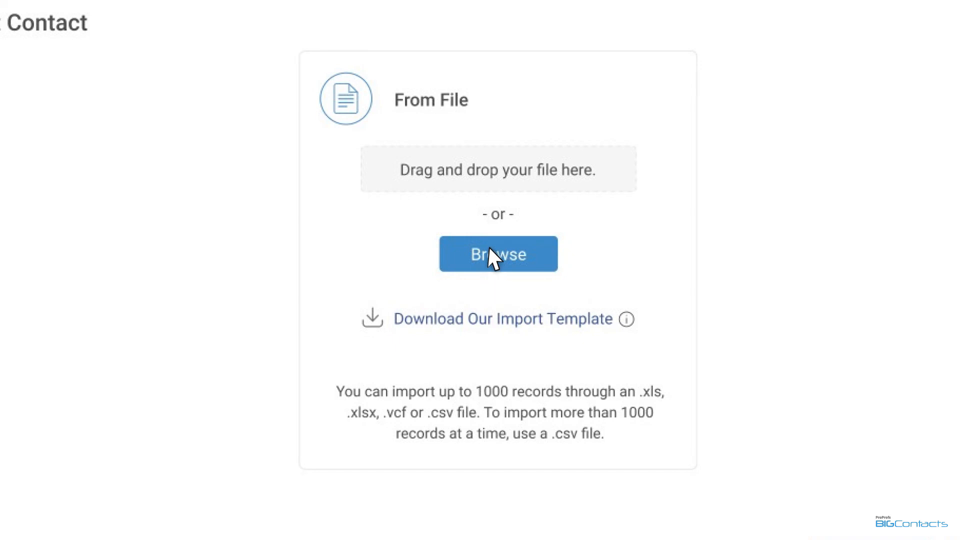
{"action": "left_click", "coordinate": [497, 253]}
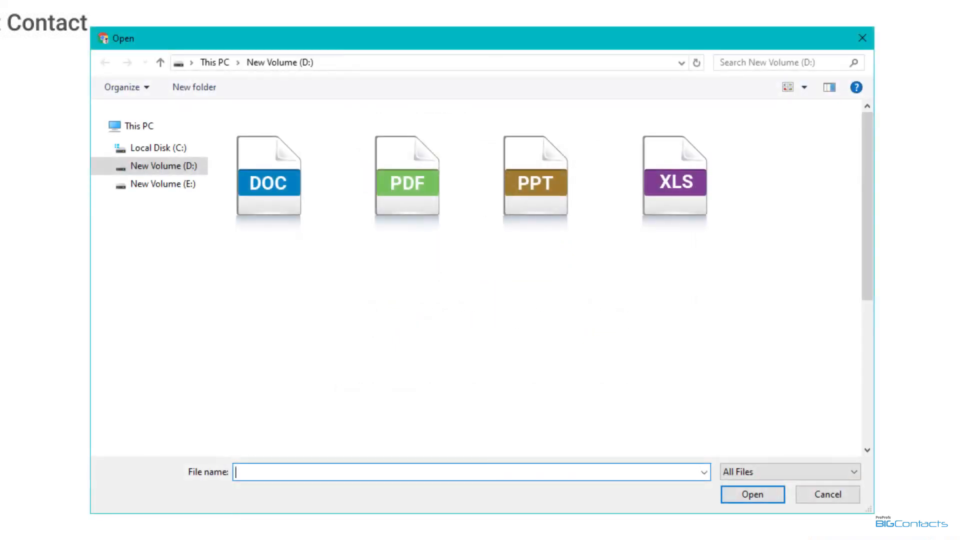
{"action": "left_click", "coordinate": [825, 494]}
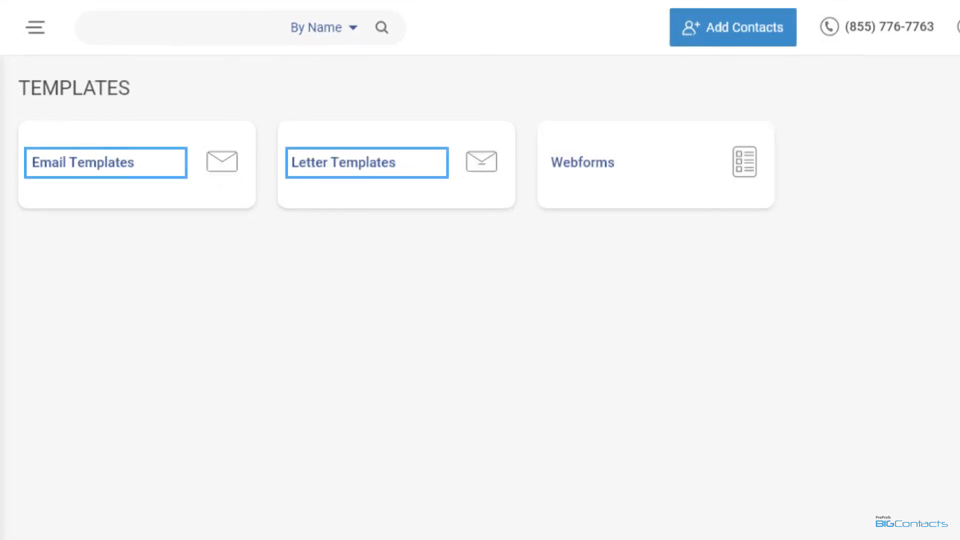
- View the Email Templates list, then return to the Dashboard
{"action": "left_click", "coordinate": [623, 162]}
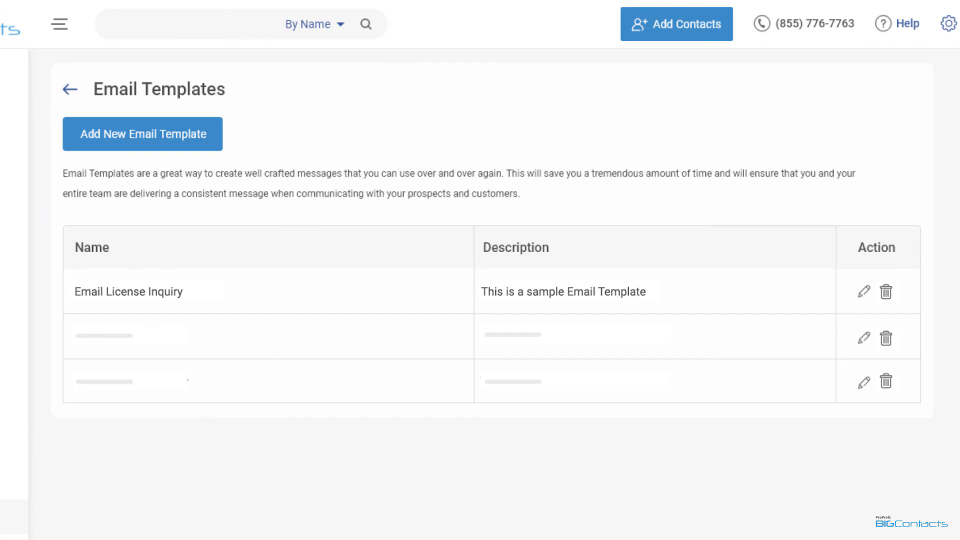
{"action": "left_click", "coordinate": [70, 89]}
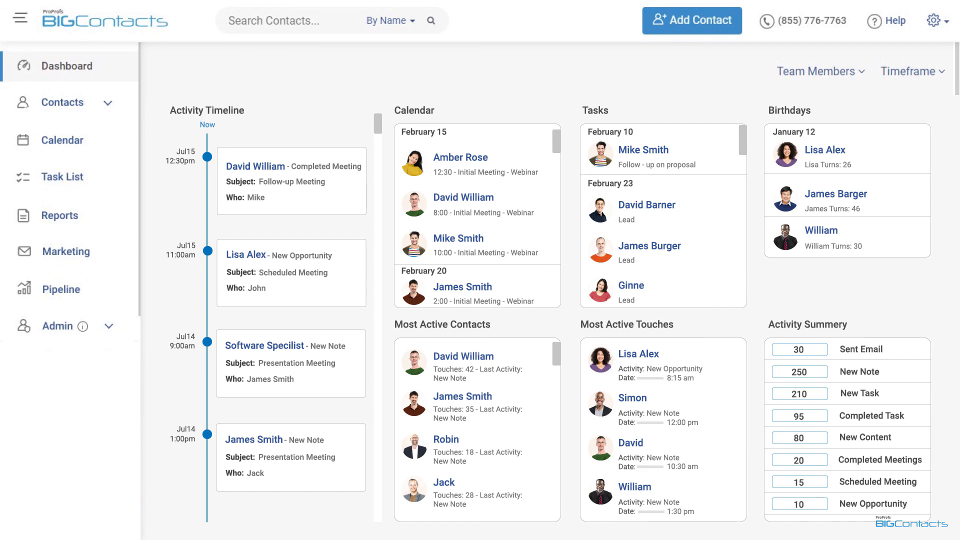
- Visit the BIGContacts website and start the free account sign-up
{"action": "left_click", "coordinate": [62, 102]}
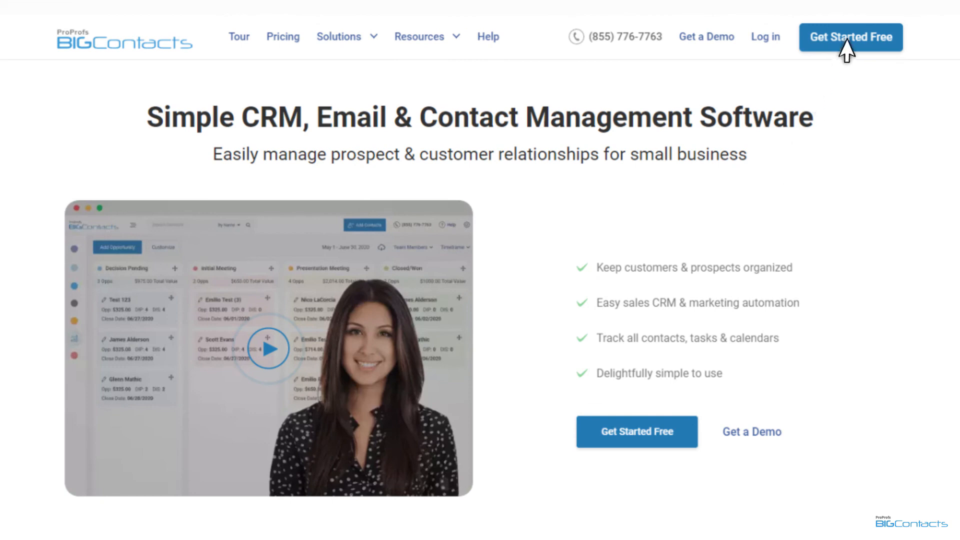
{"action": "left_click", "coordinate": [849, 37]}
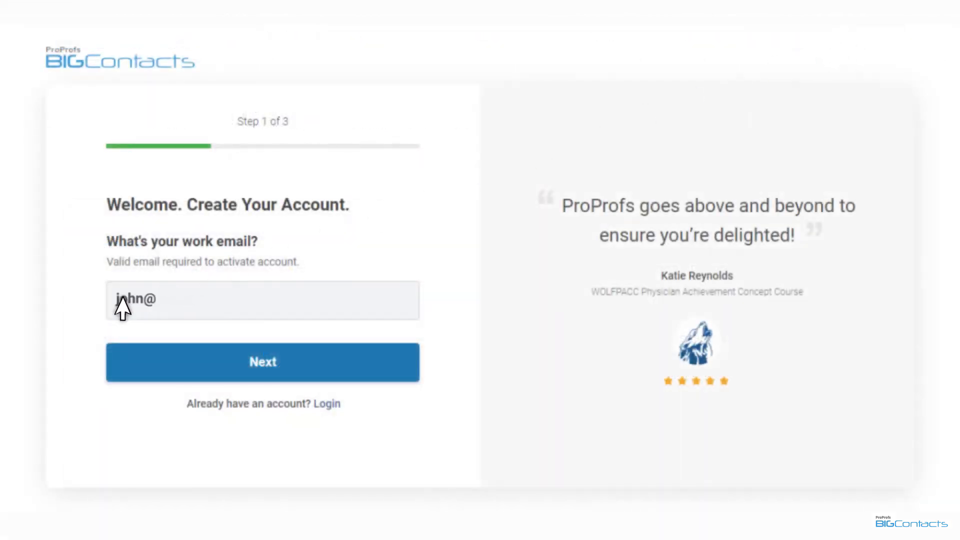